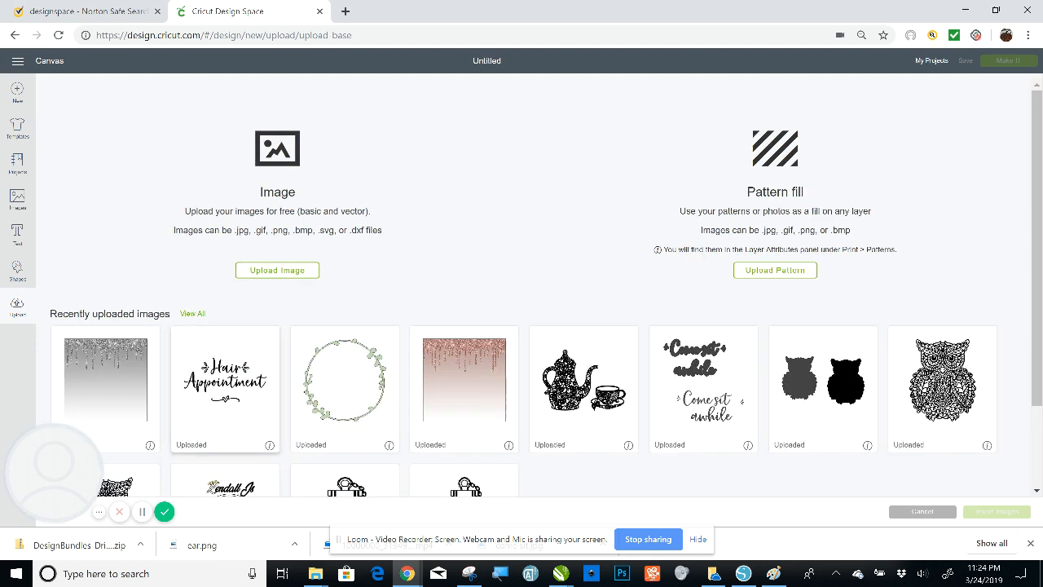
Insert the glitter drip, wreath and Hair Appointment images from recent uploads onto the canvas
click(104, 385)
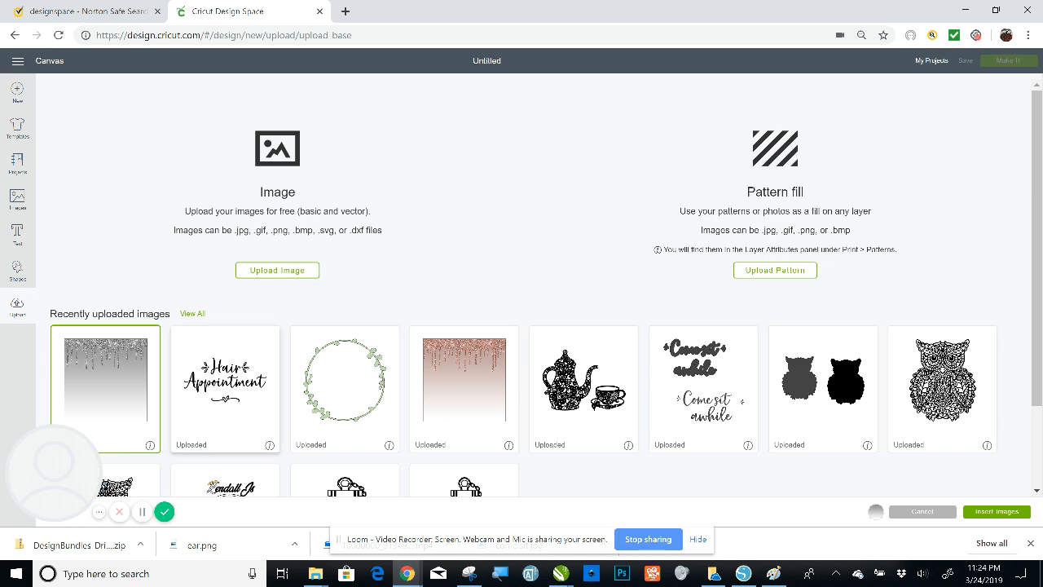
click(344, 388)
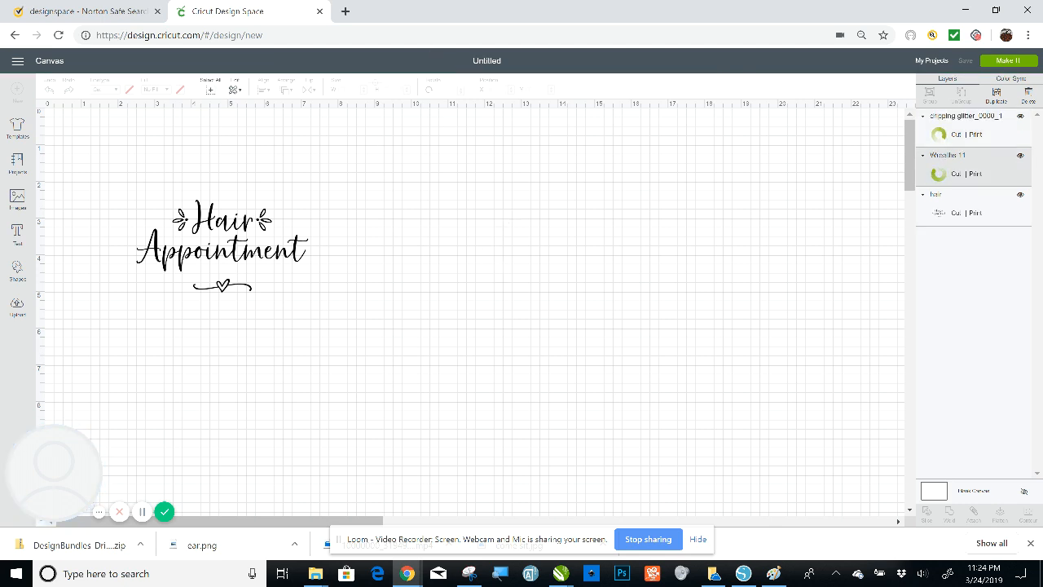
mouse_move(407, 170)
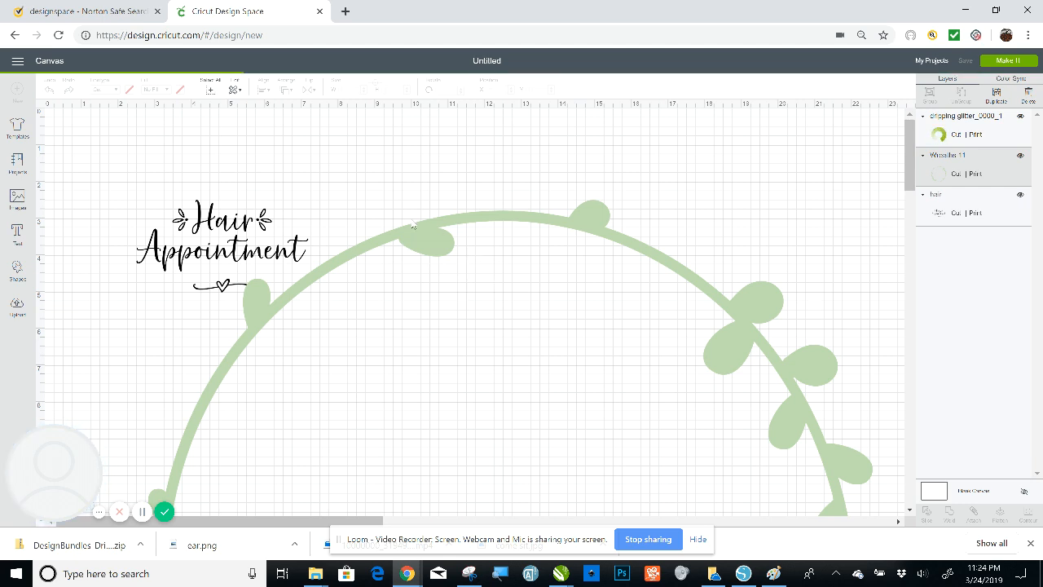
mouse_move(422, 238)
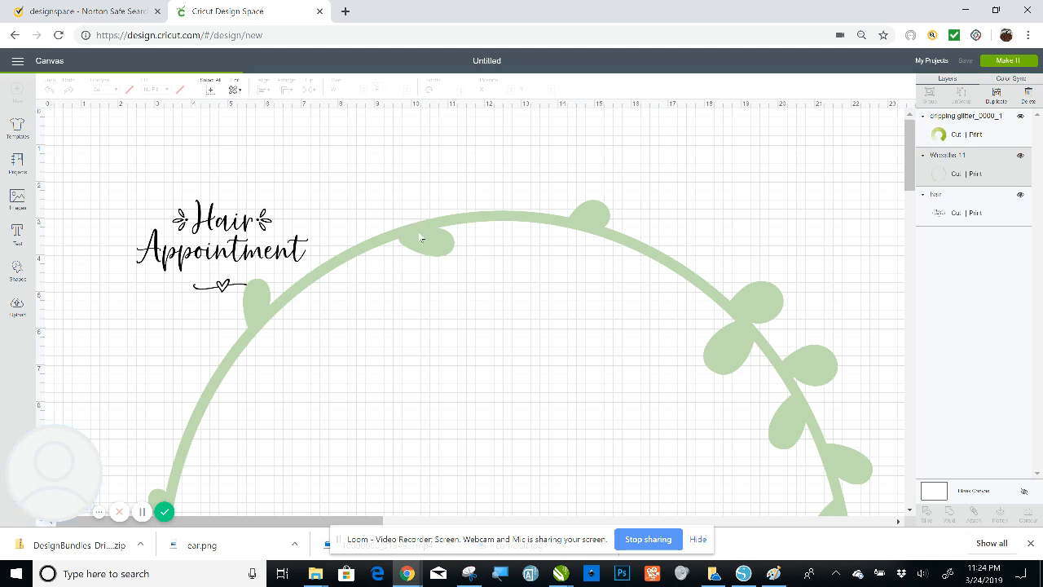
mouse_move(424, 231)
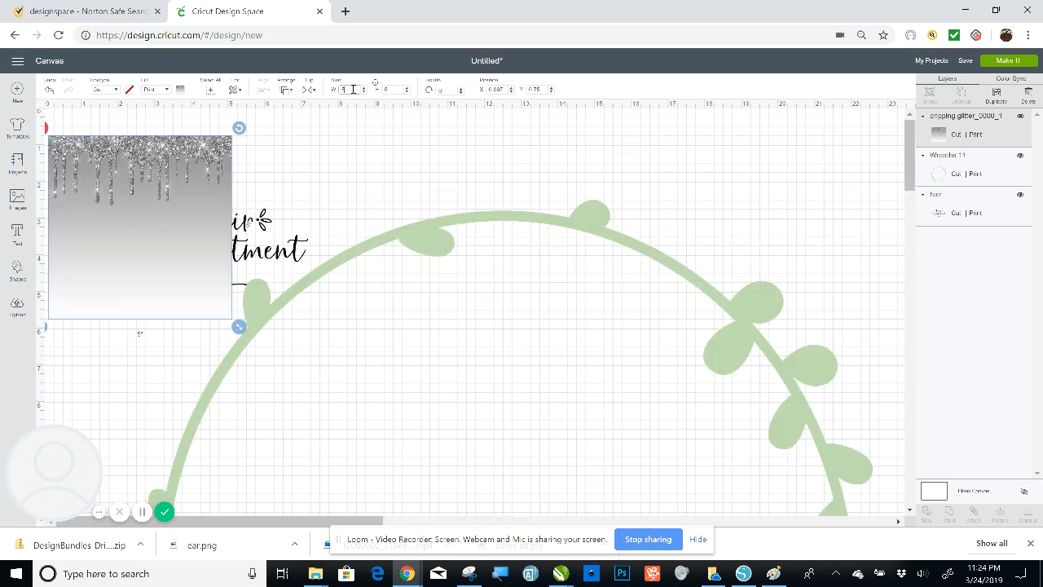
Drag the glitter drip image off the Hair Appointment text so they no longer overlap
drag(138, 228, 300, 218)
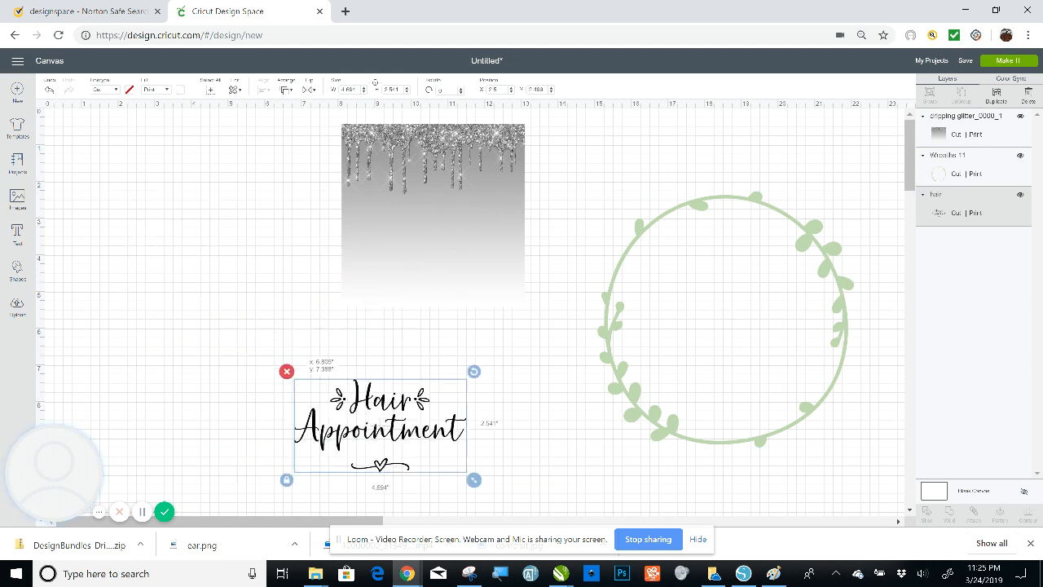
Move the Hair Appointment text left, enlarge the glitter drip square and send it to the back
drag(380, 427, 368, 398)
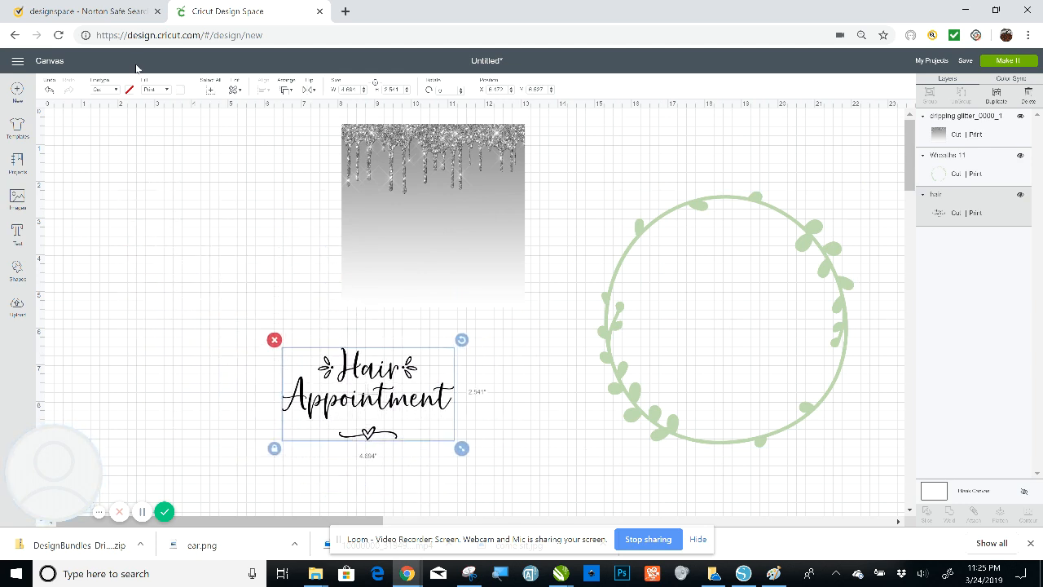
mouse_move(248, 287)
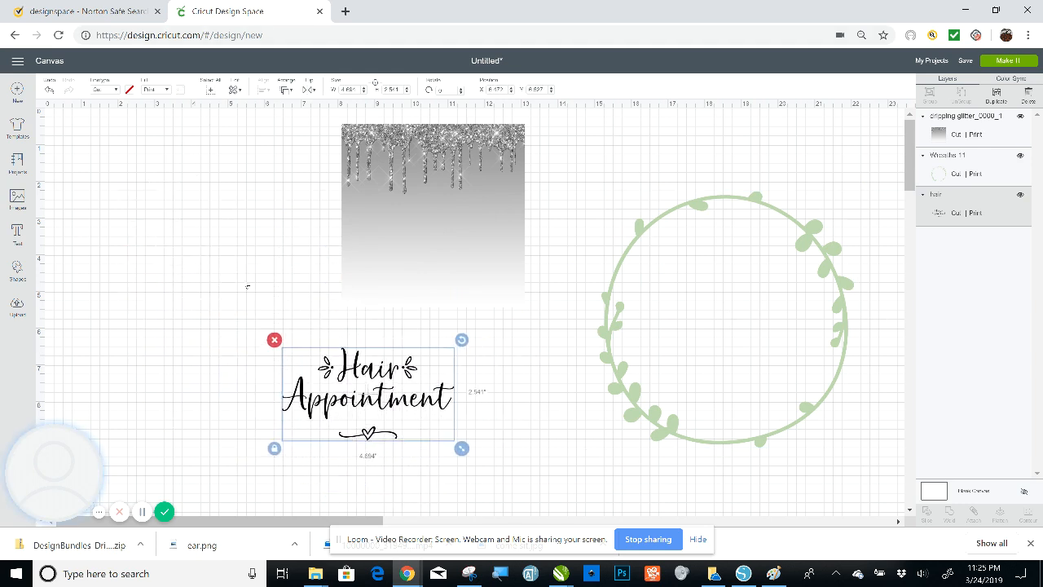
mouse_move(238, 280)
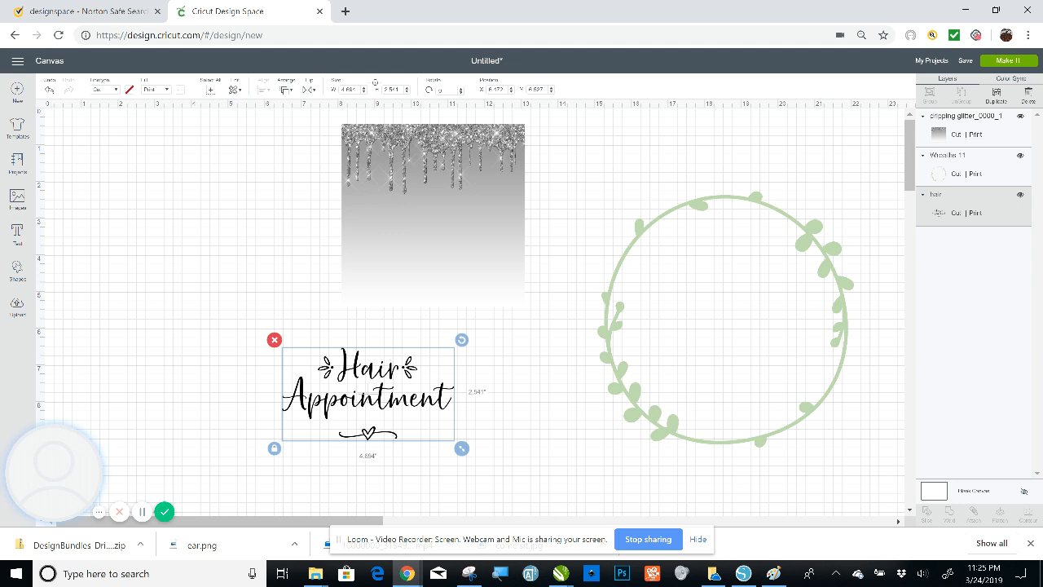
drag(367, 391, 194, 259)
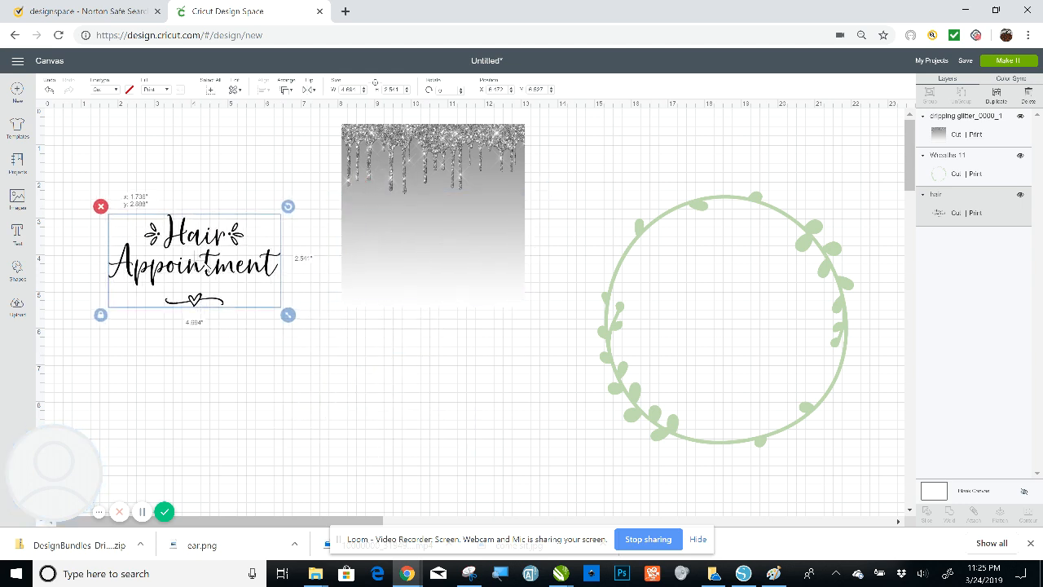
drag(194, 258, 204, 251)
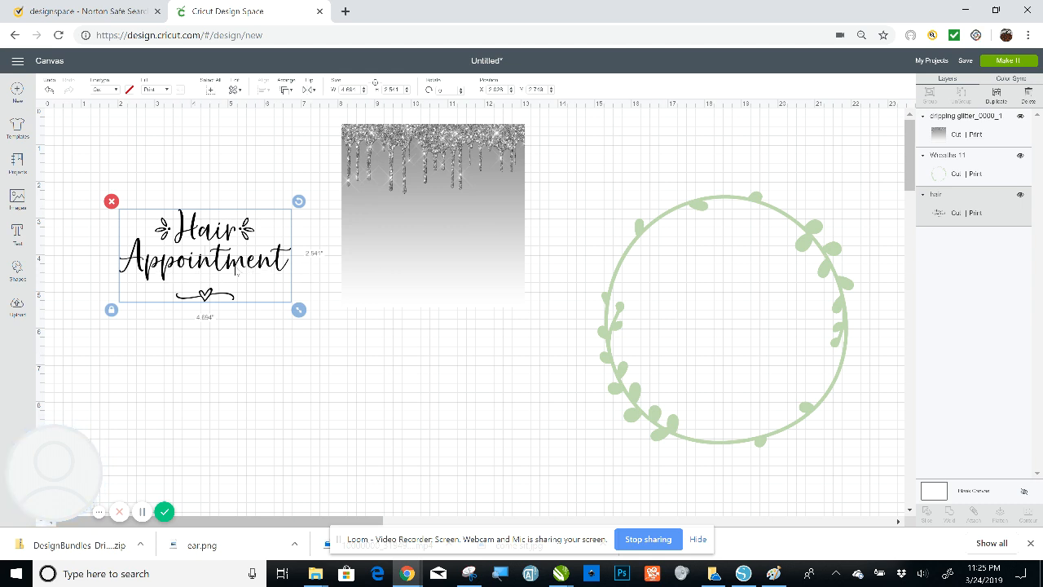
mouse_move(405, 251)
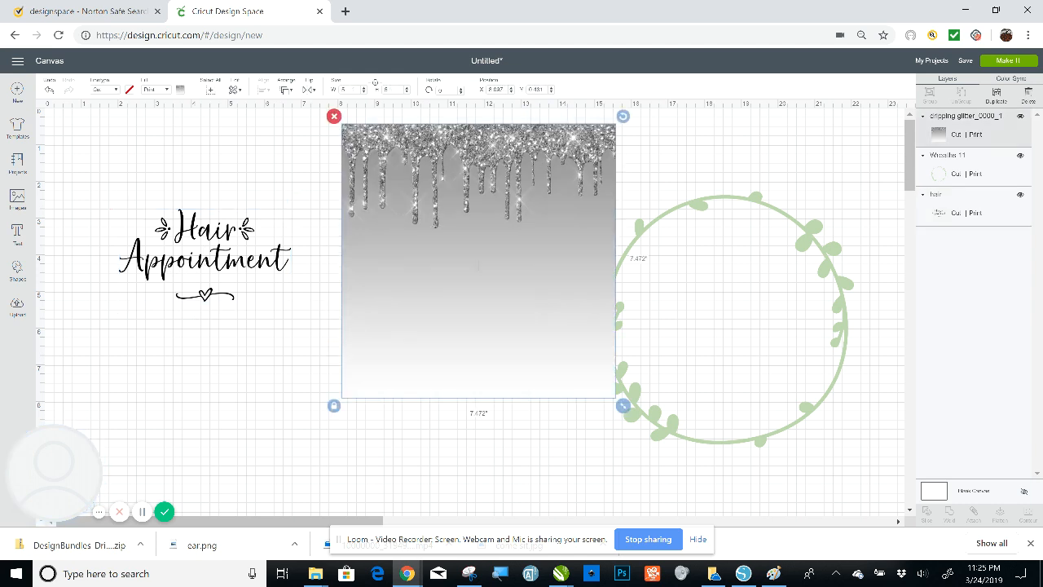
drag(623, 404, 665, 447)
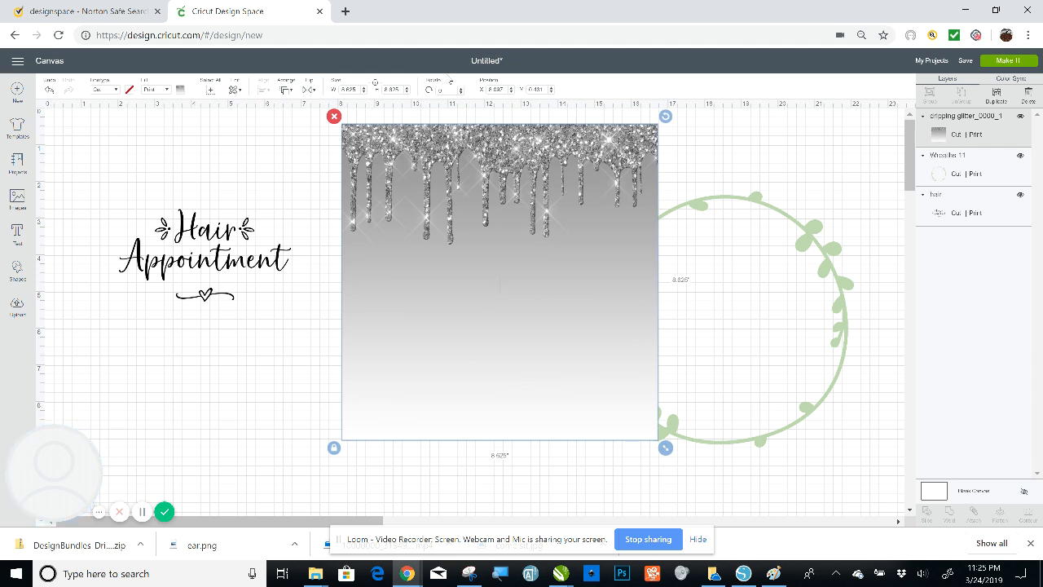
mouse_move(404, 208)
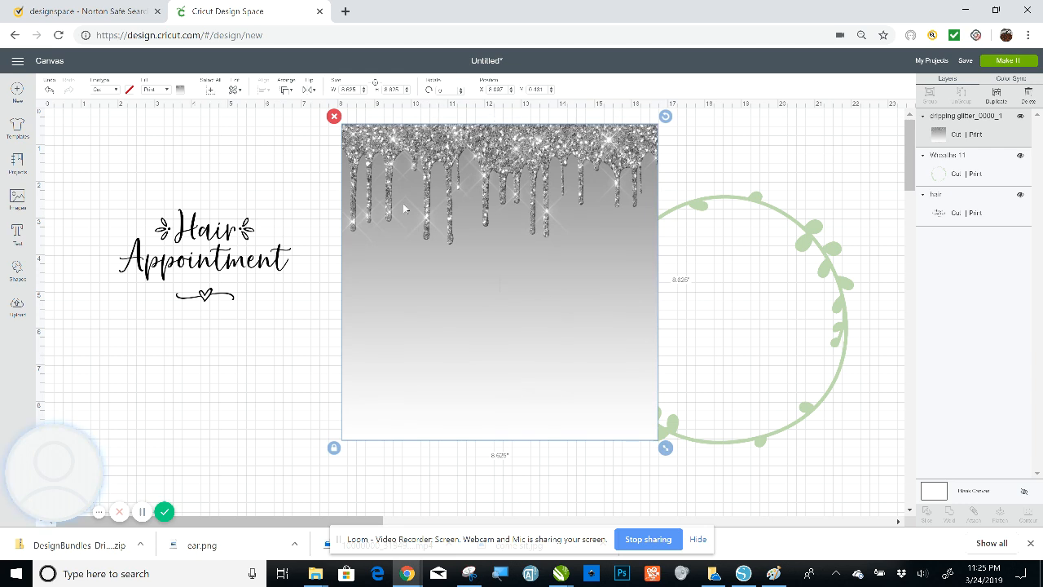
mouse_move(323, 165)
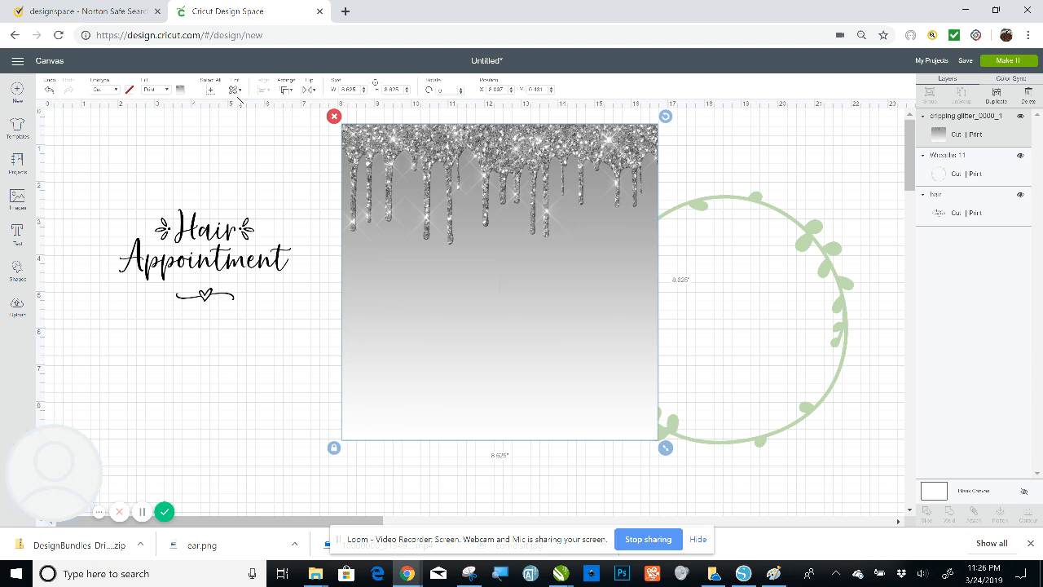
click(284, 88)
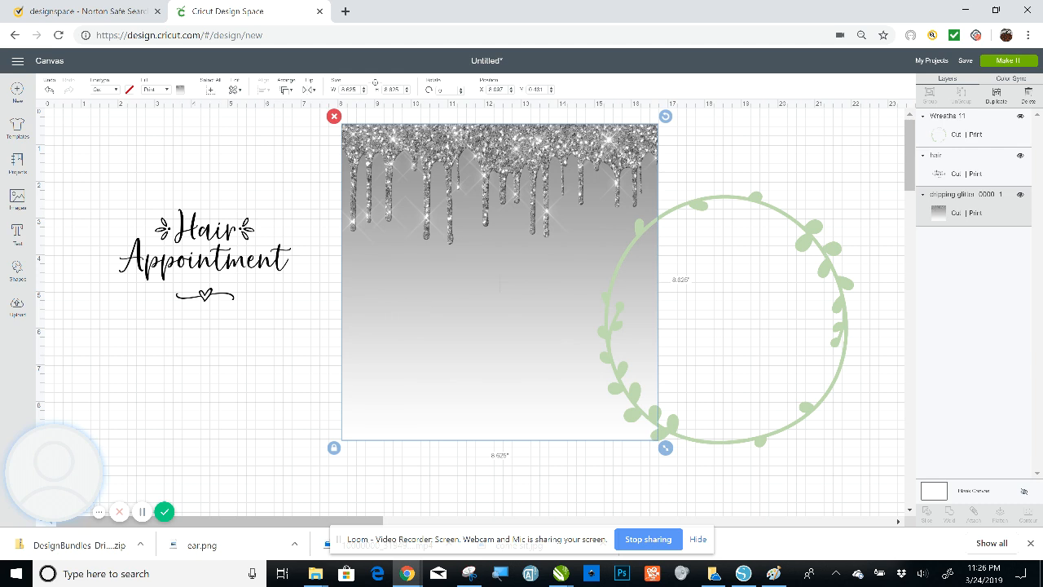
mouse_move(15, 267)
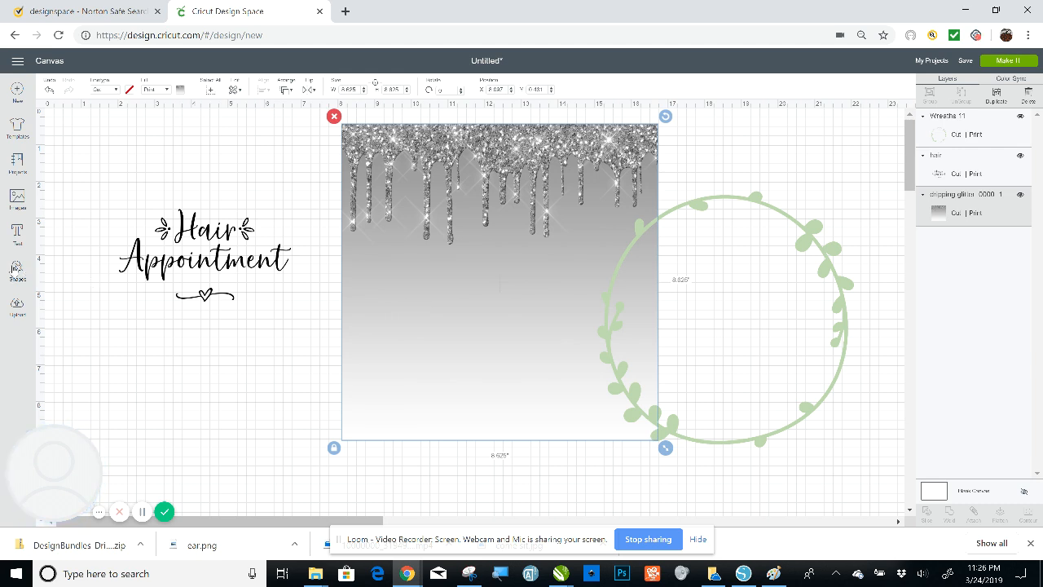
Add a dark gray circle from Shapes and move it below the text
click(16, 267)
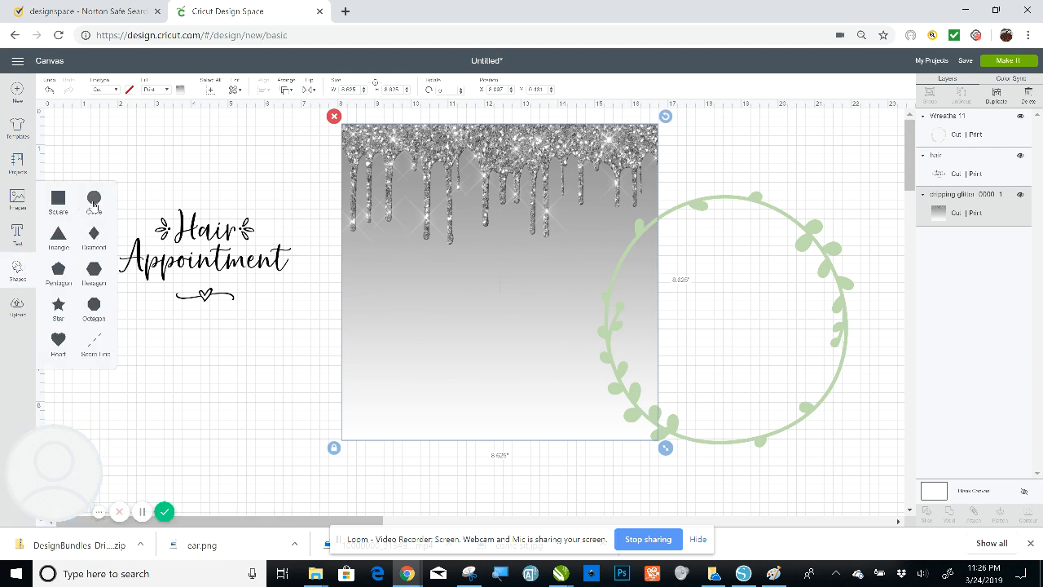
click(95, 199)
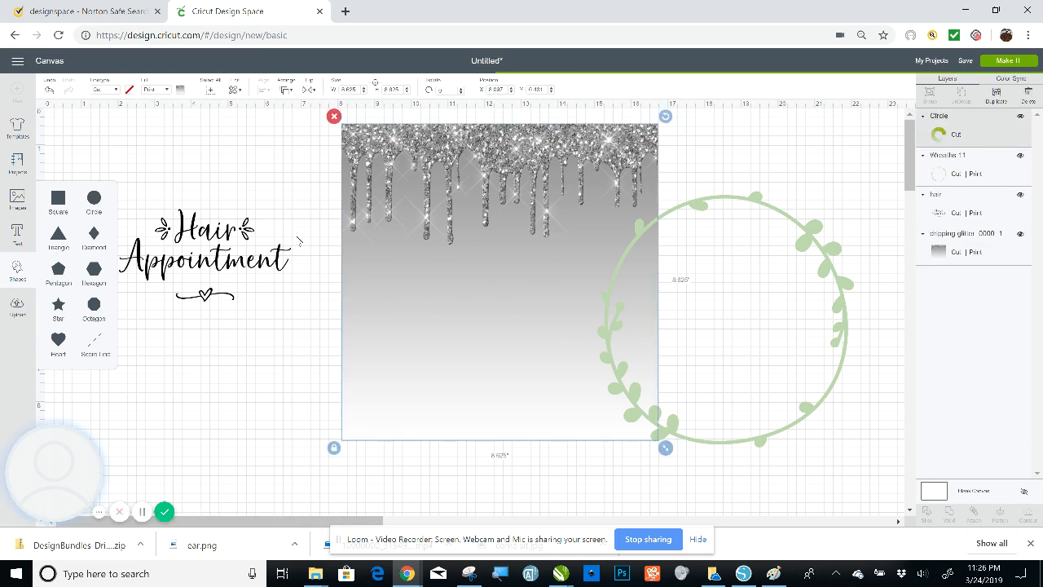
click(95, 199)
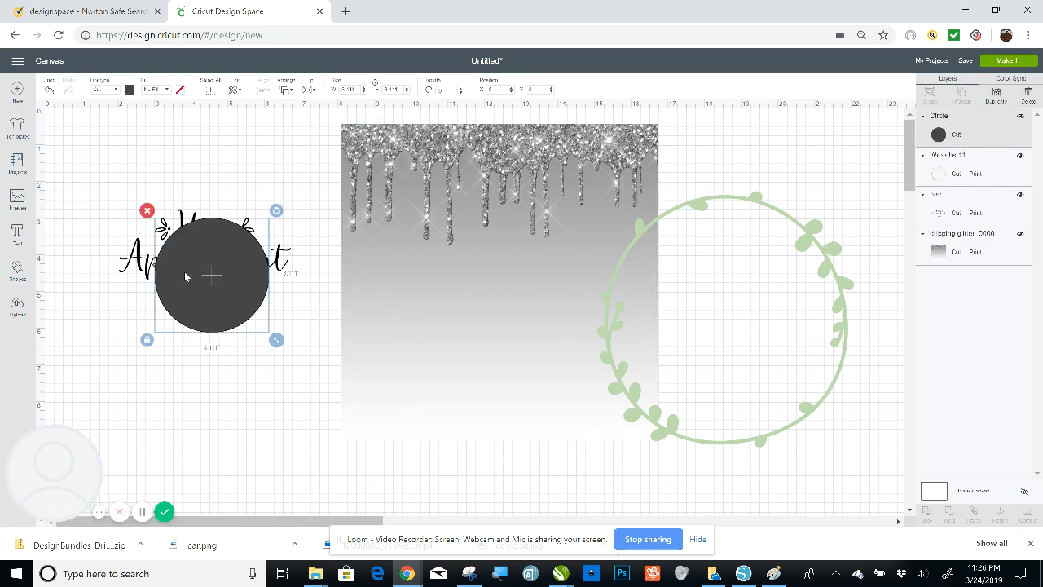
drag(212, 275, 481, 203)
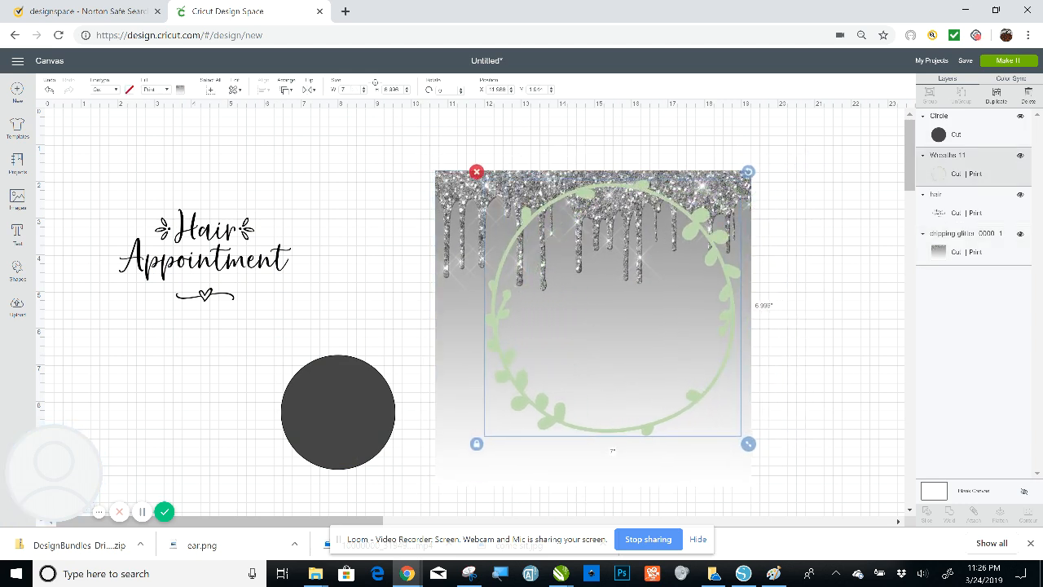
Shrink the wreath over the glitter square and move the circle onto the square
drag(746, 444, 731, 427)
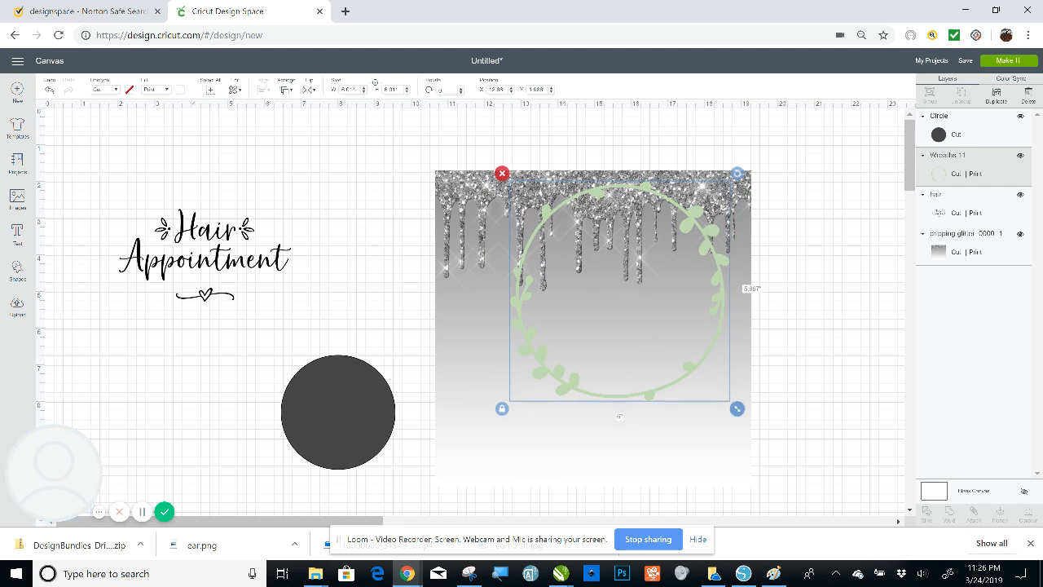
drag(737, 407, 724, 396)
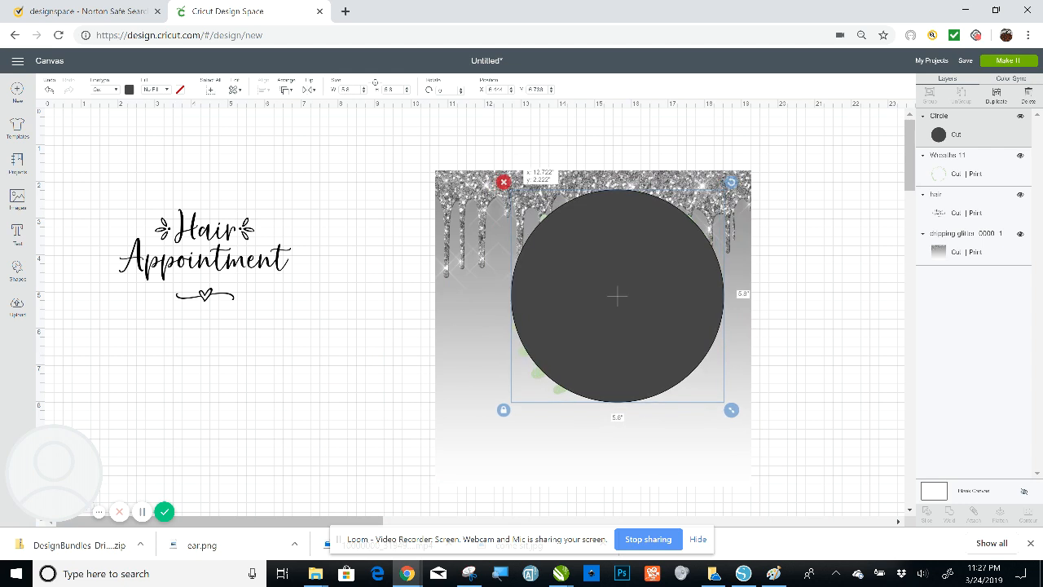
Enlarge the dark circle and centre it on the glitter square
drag(731, 411, 735, 414)
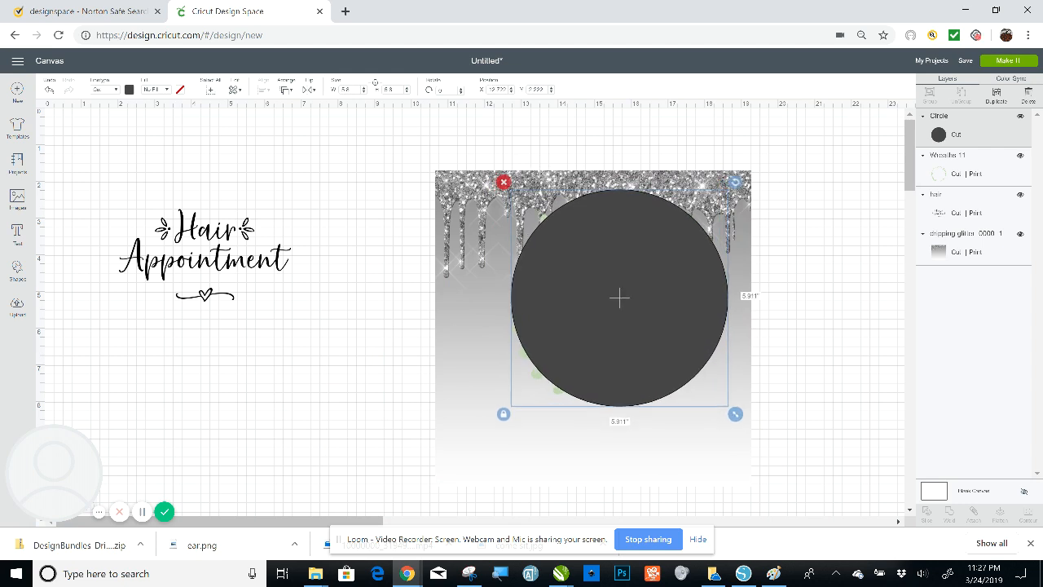
drag(734, 414, 747, 424)
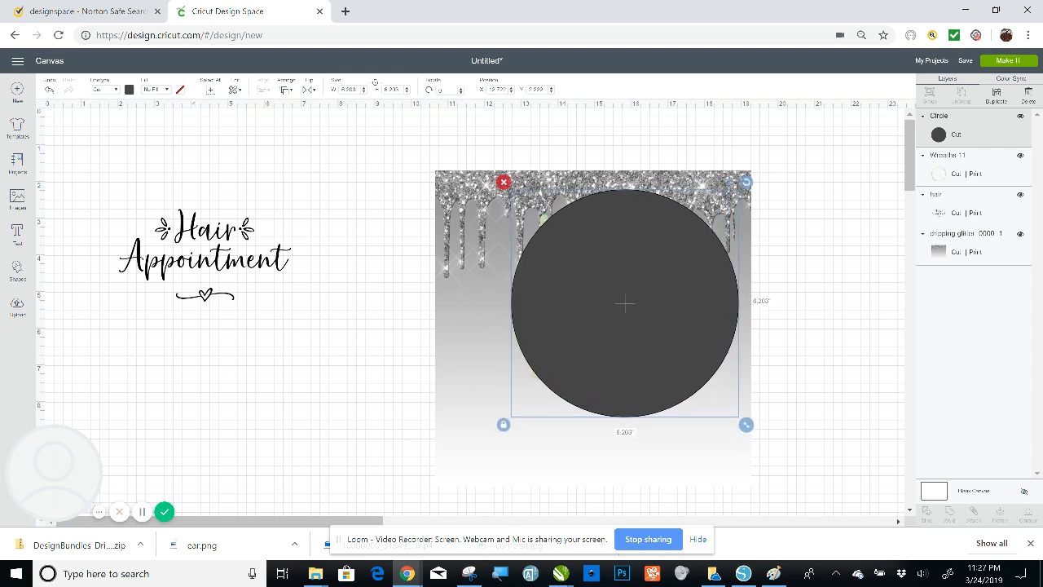
drag(626, 303, 590, 381)
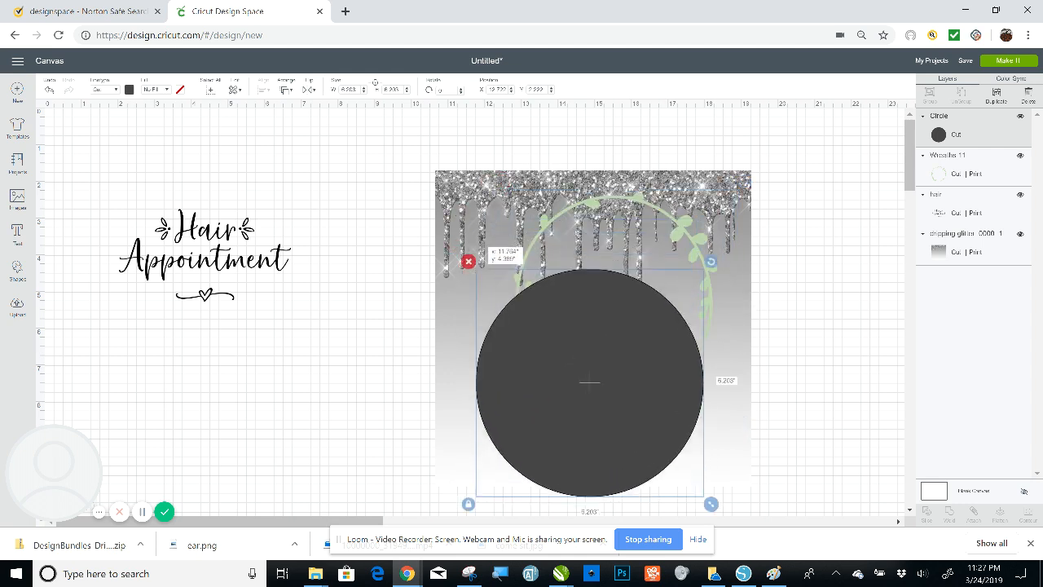
drag(590, 381, 613, 287)
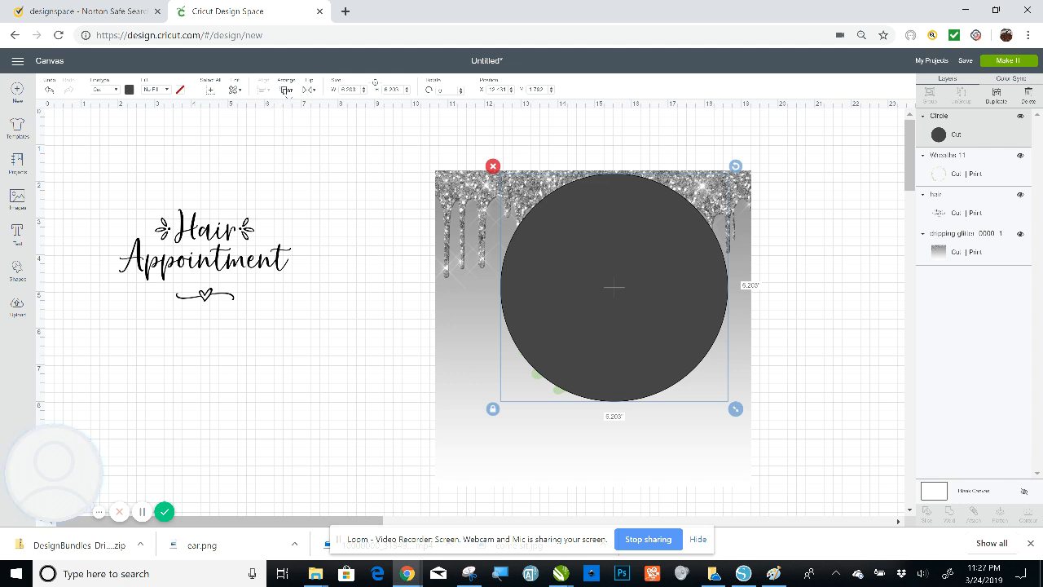
Bring the wreath in front of the circle and select the wreath and circle together
click(287, 90)
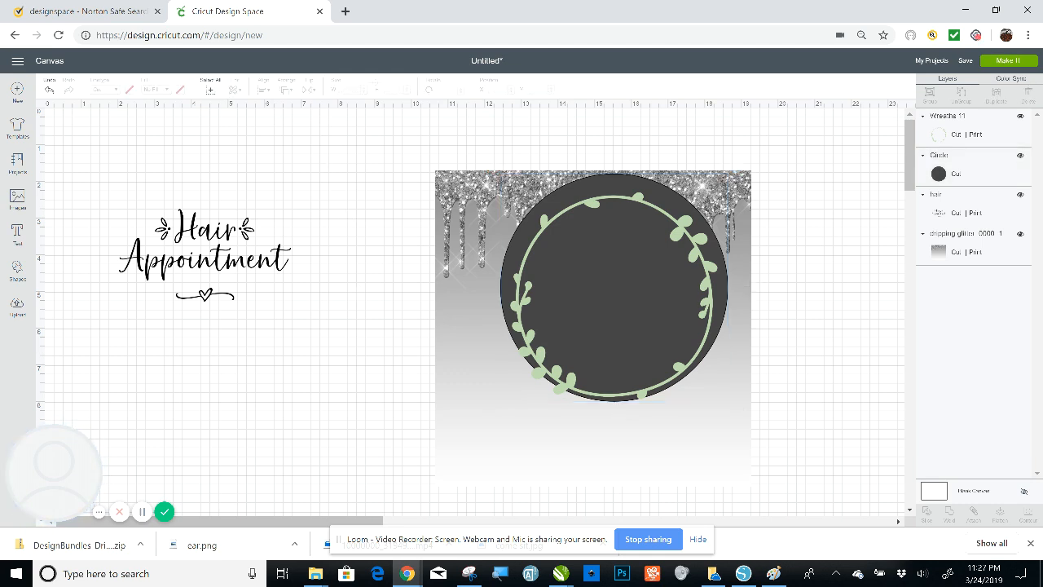
click(613, 293)
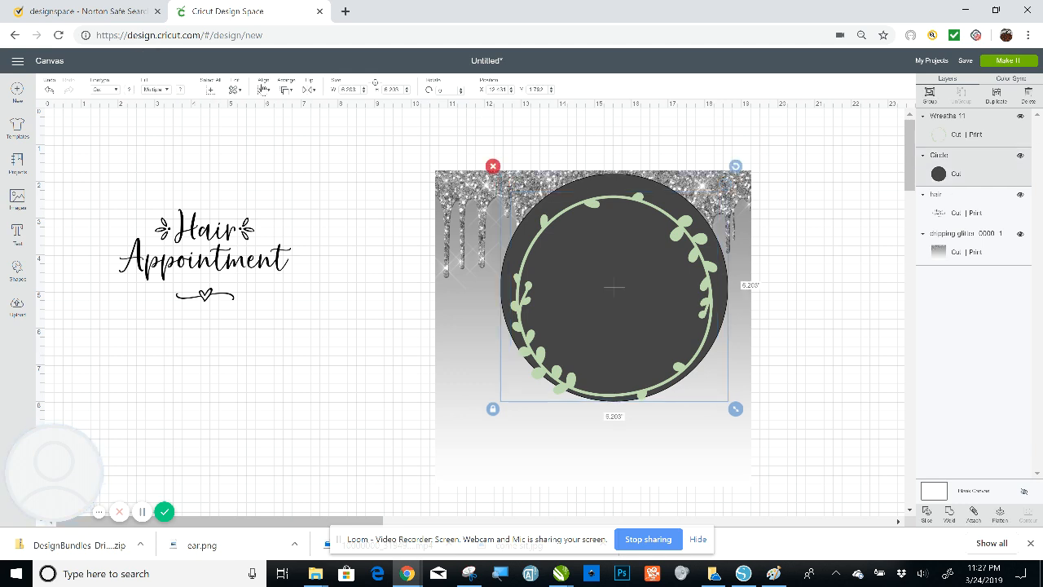
click(262, 84)
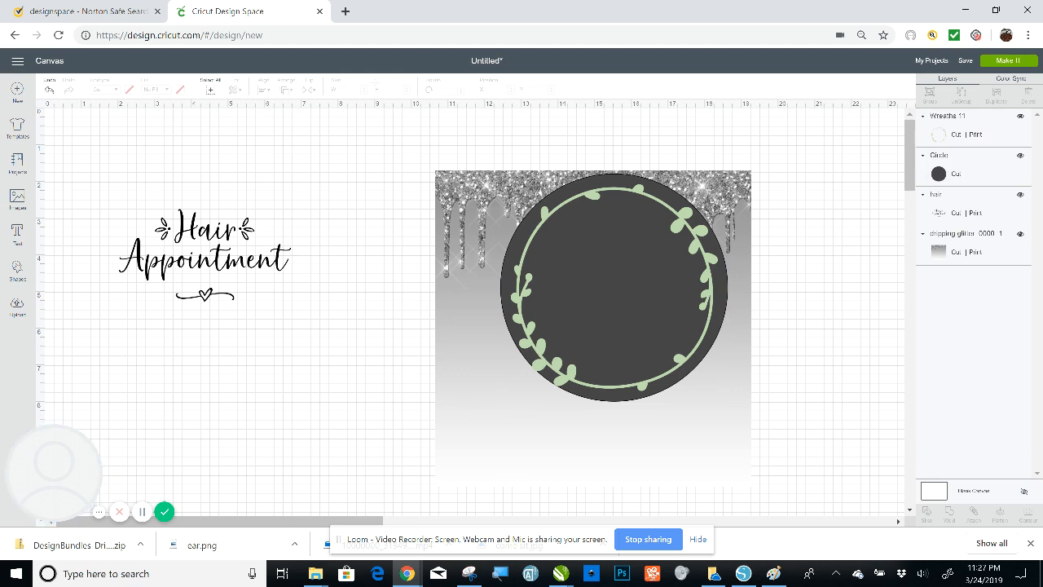
click(613, 287)
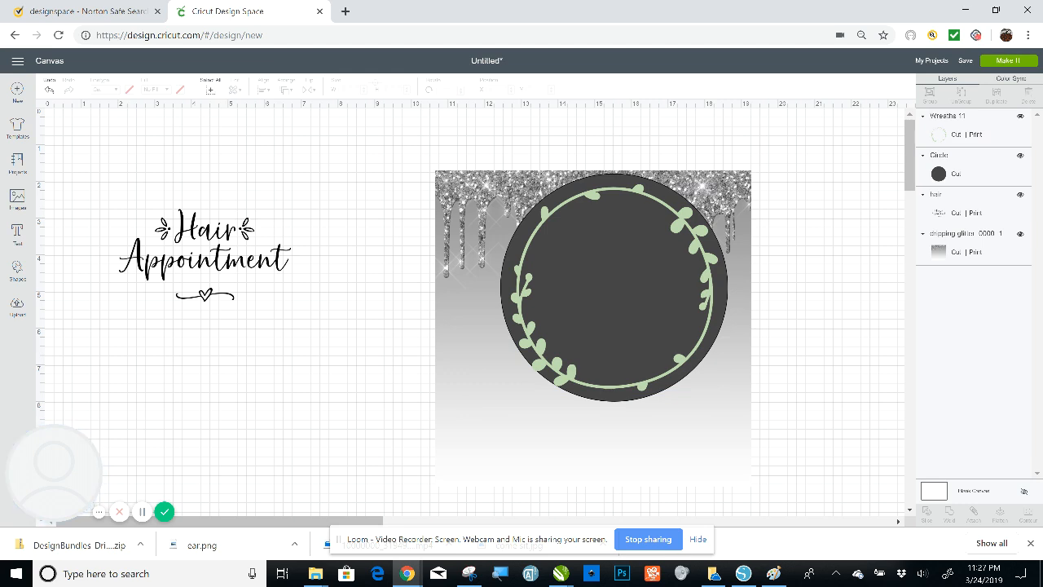
Slice the dark circle out of the glitter drip image to make a glitter circle
click(611, 286)
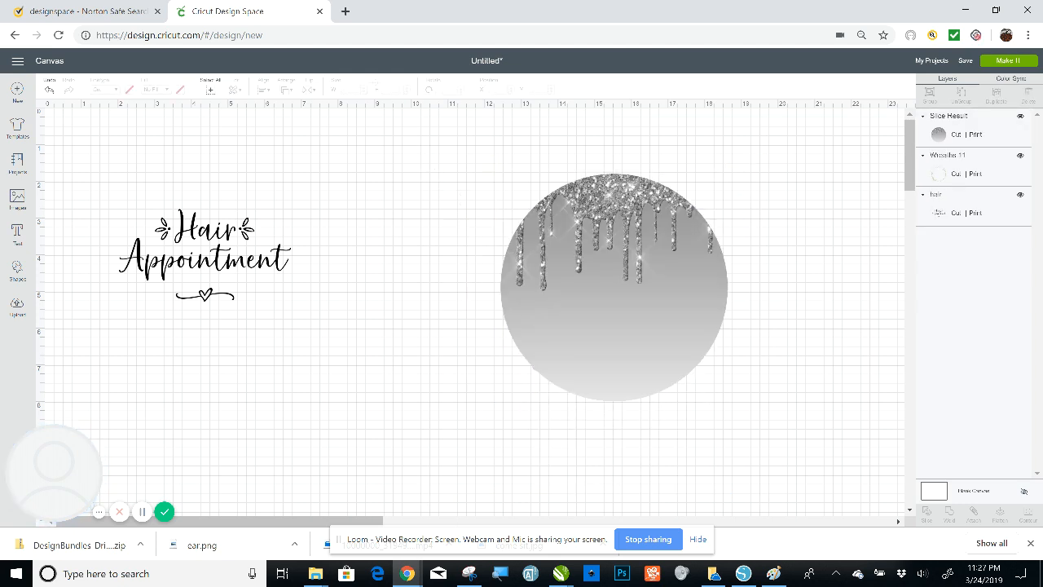
Move the glitter circle aside to reveal the wreath, then back toward the centre
drag(611, 285, 391, 285)
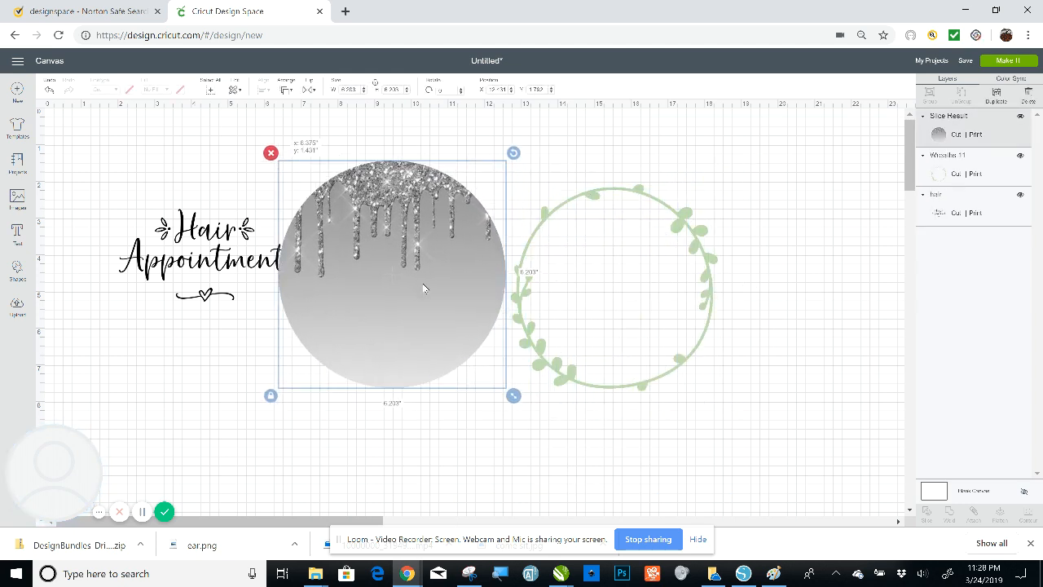
drag(392, 277, 388, 264)
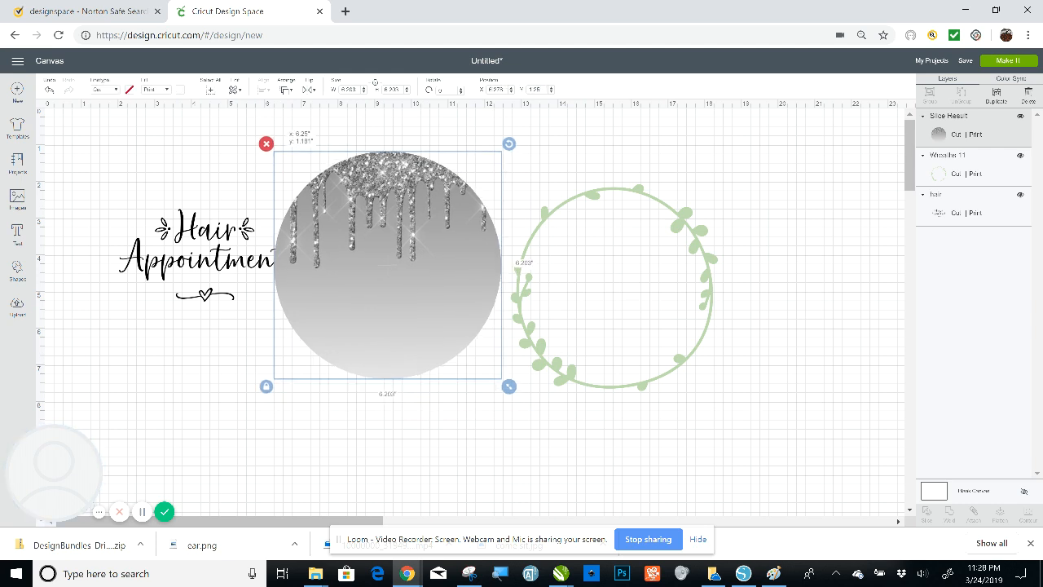
drag(388, 264, 492, 308)
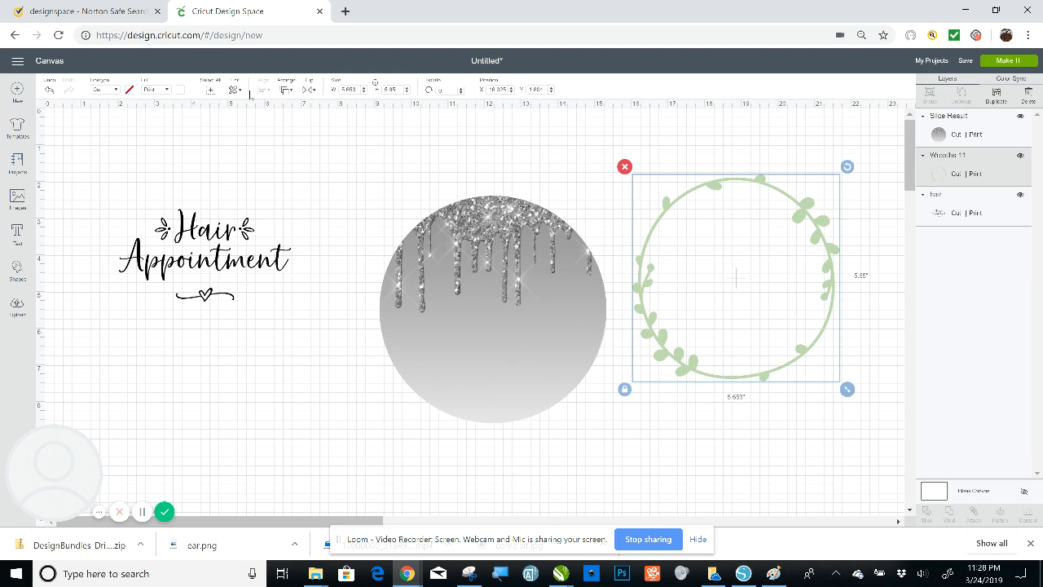
Put the green wreath above the glitter circle and place it over the circle
click(284, 89)
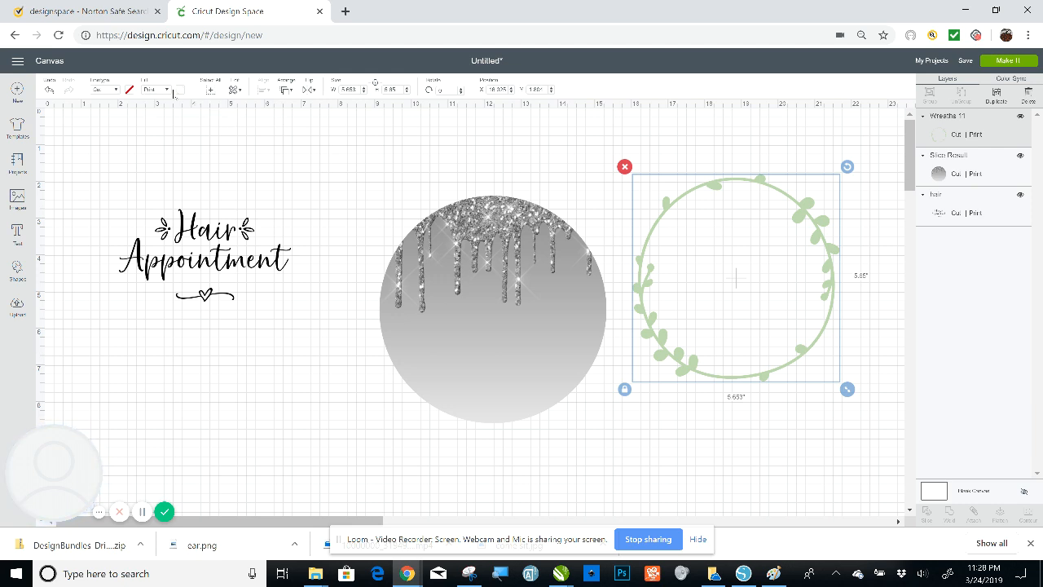
drag(737, 277, 503, 307)
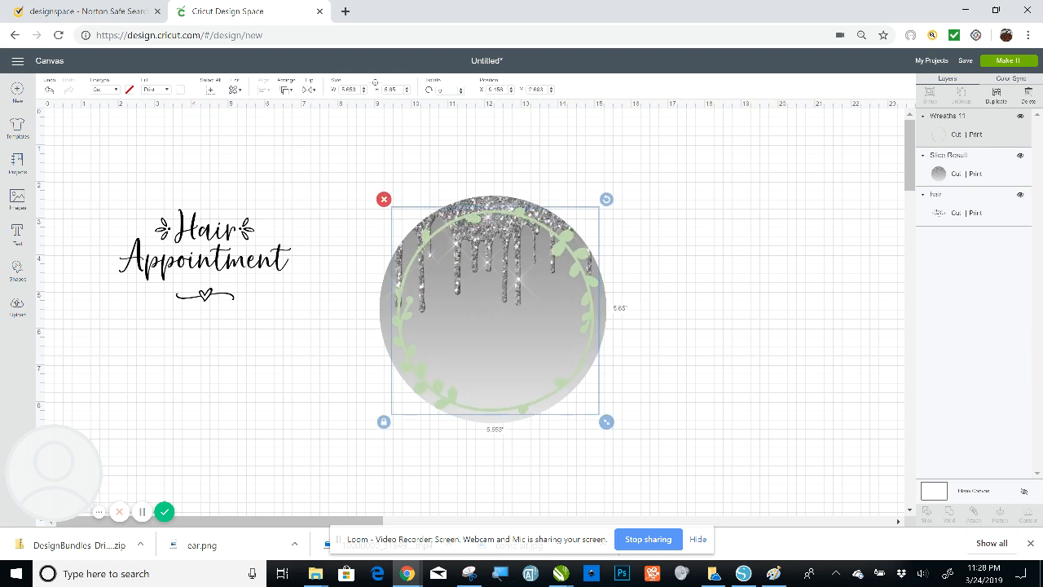
drag(606, 420, 581, 396)
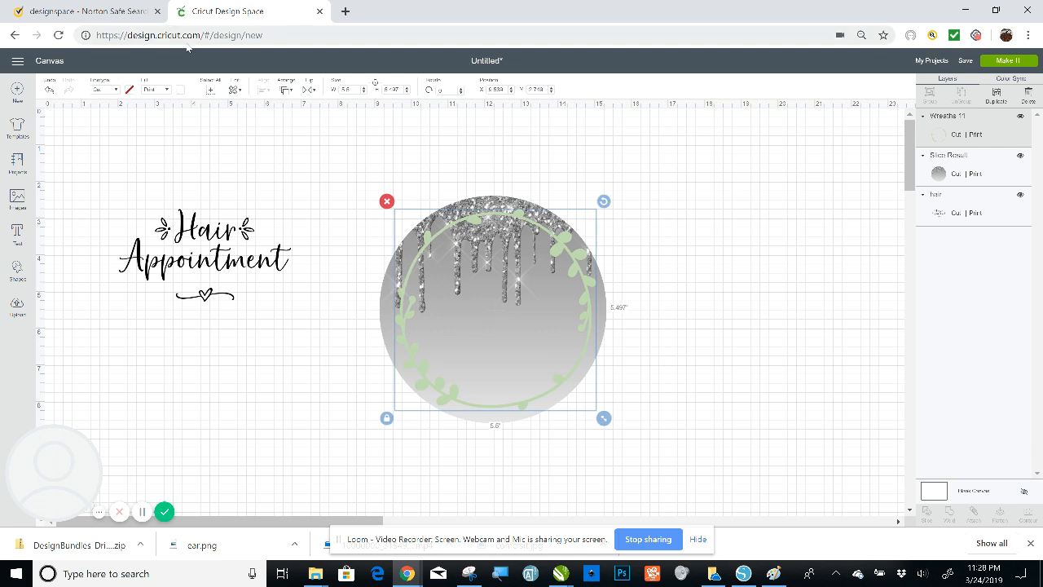
Set the wreath to No Fill with black colour and enlarge it to fit the circle
click(167, 88)
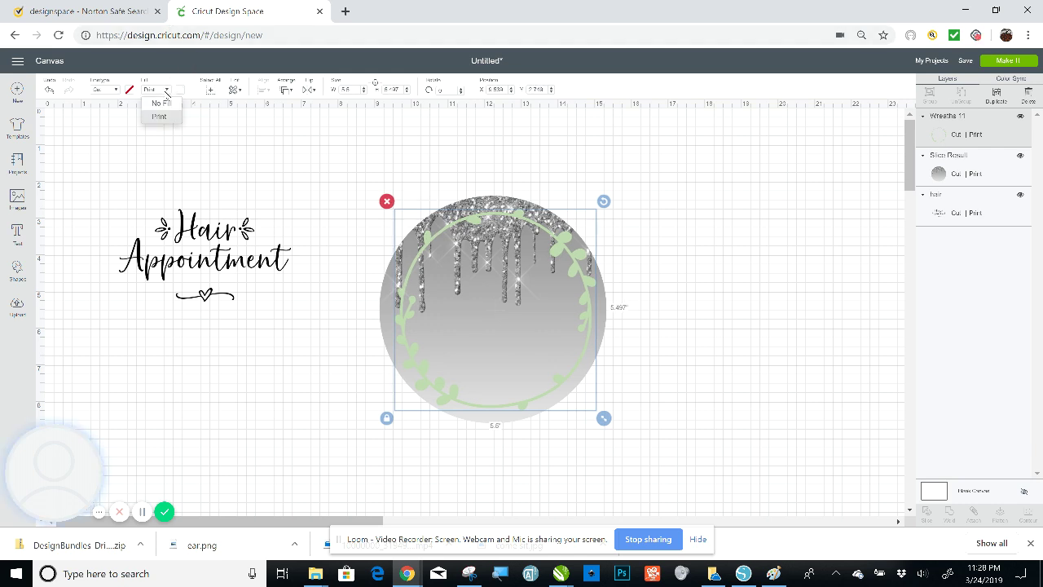
click(160, 103)
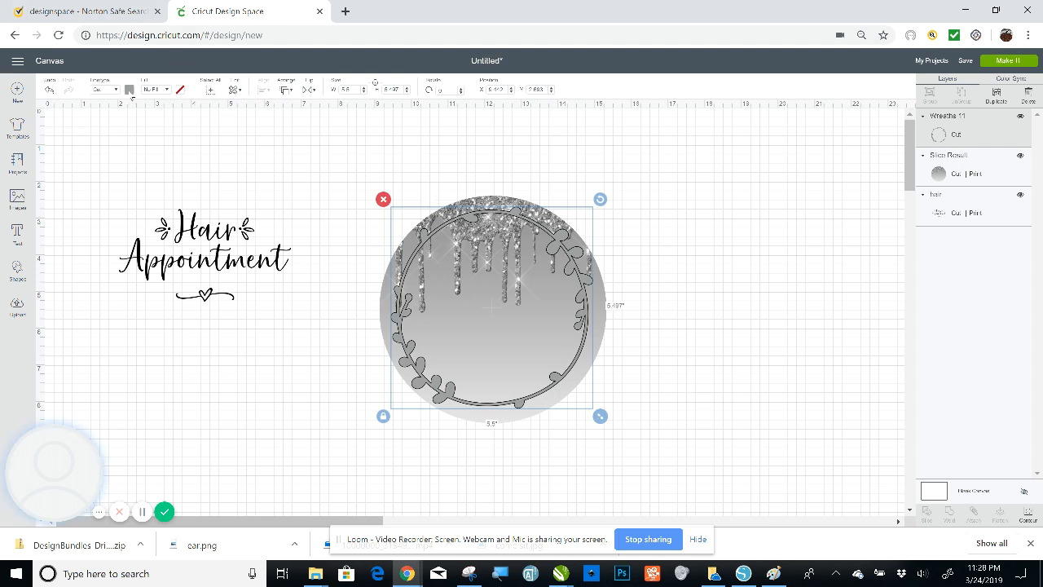
click(127, 88)
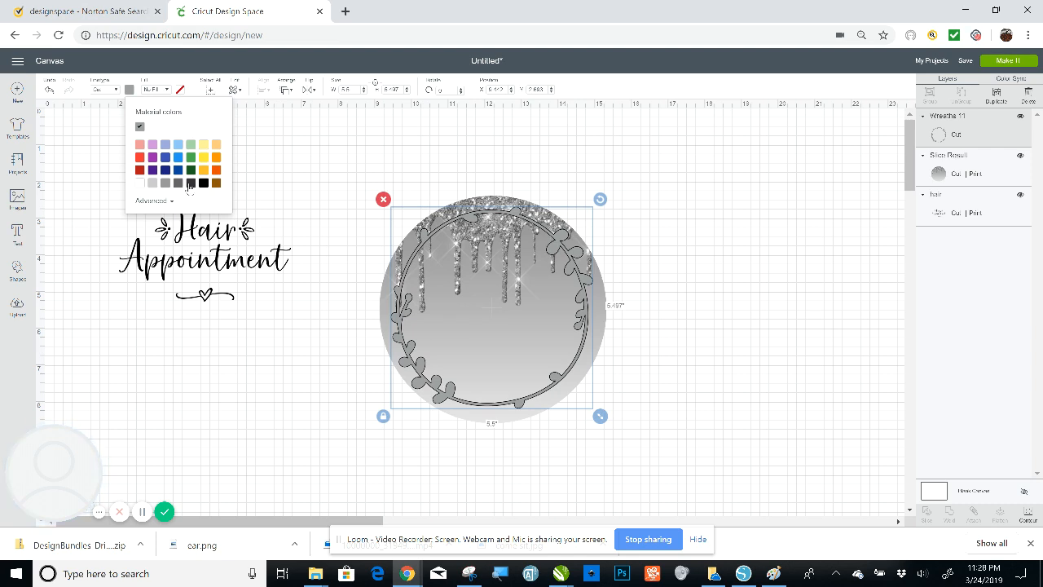
mouse_move(193, 189)
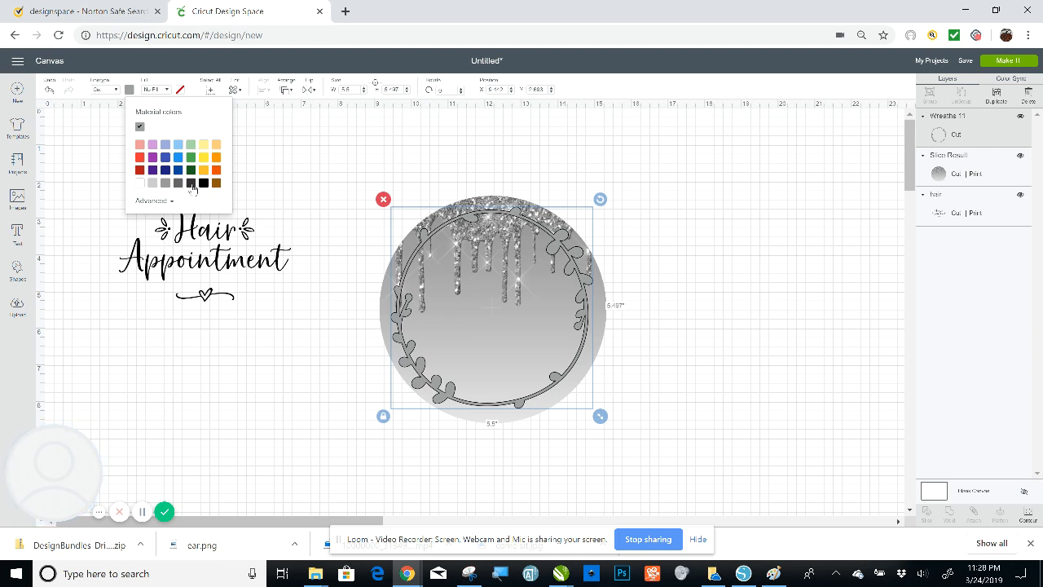
click(204, 183)
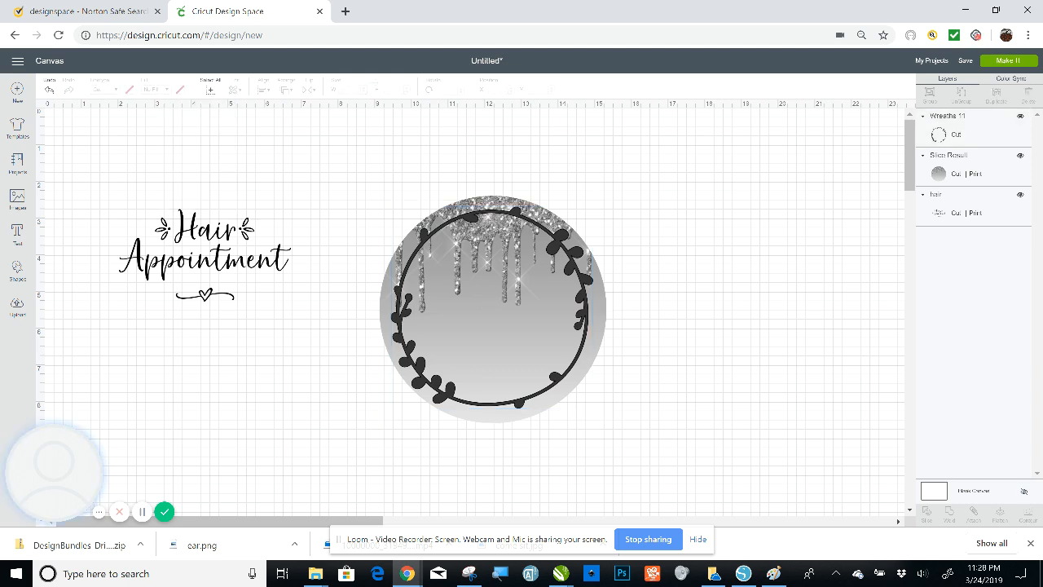
click(492, 310)
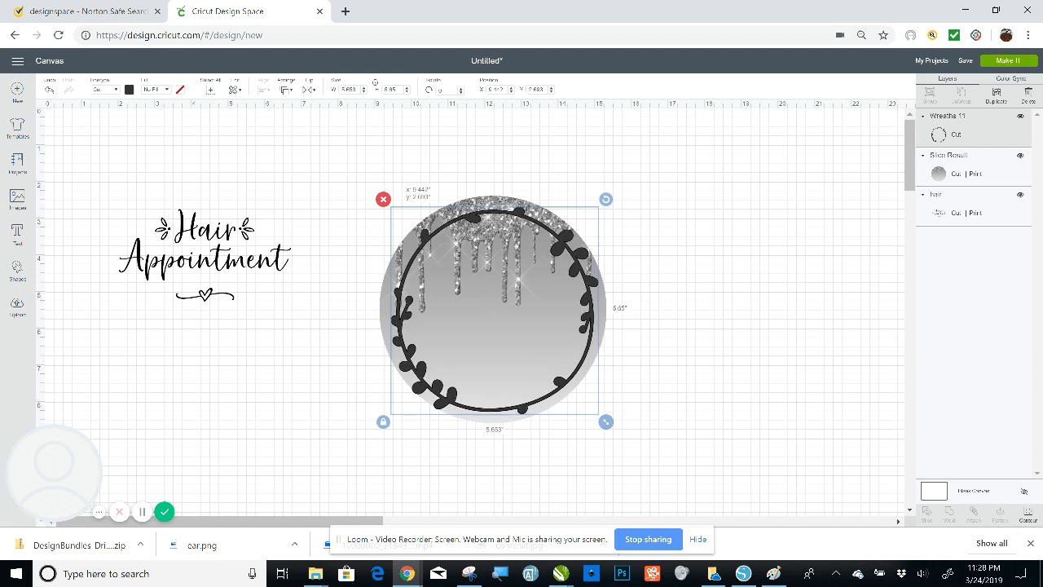
drag(493, 310, 492, 306)
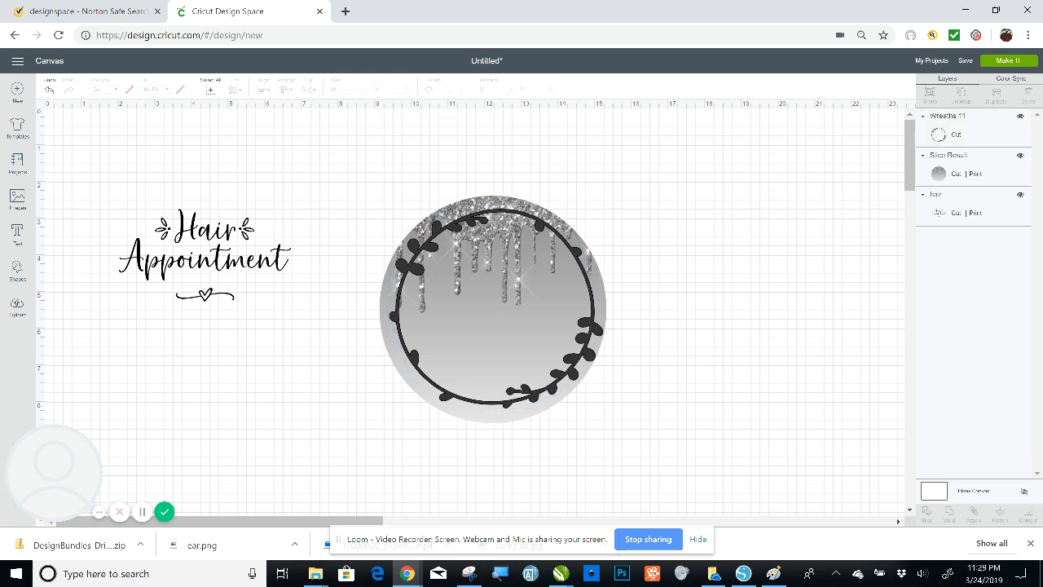
Drop the Hair Appointment text onto the glitter circle and resize it to fit inside the wreath
click(492, 318)
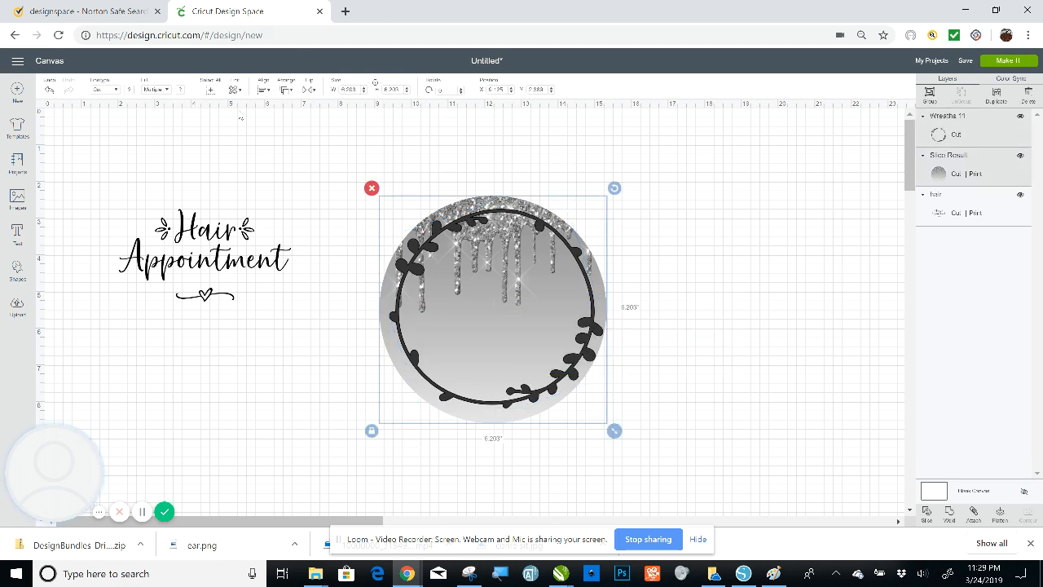
click(260, 89)
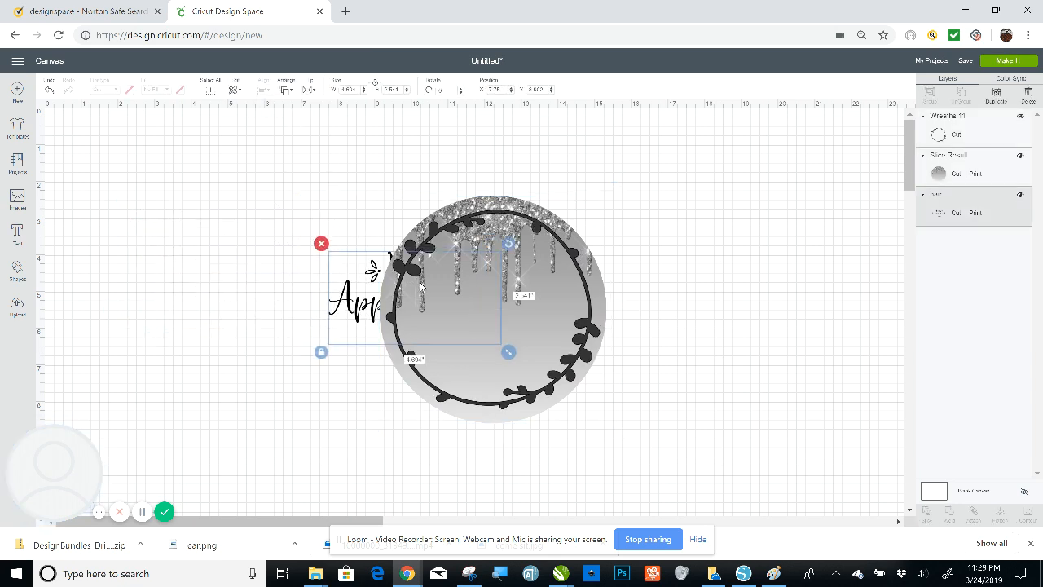
click(282, 90)
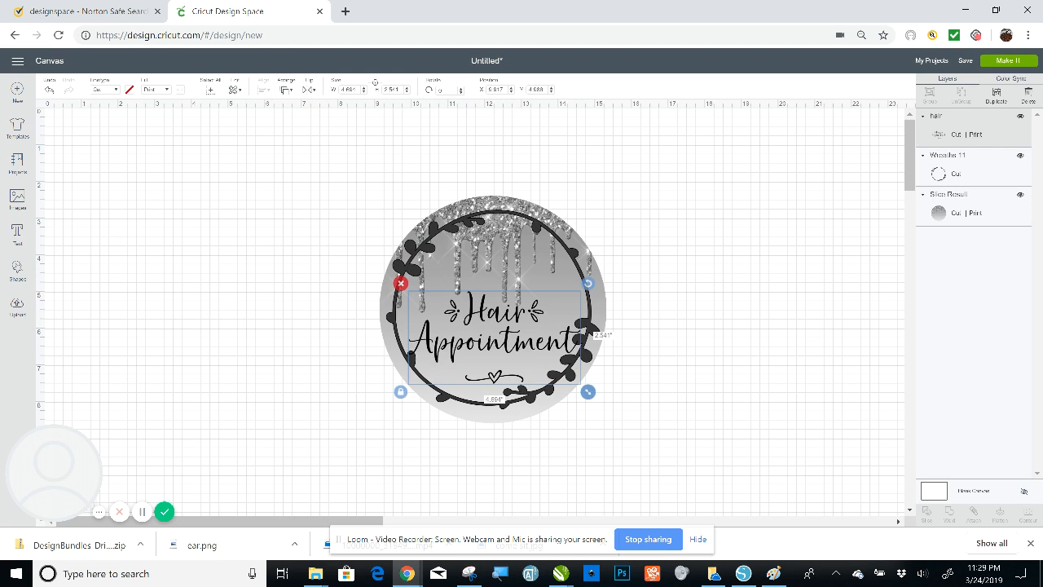
drag(587, 391, 564, 379)
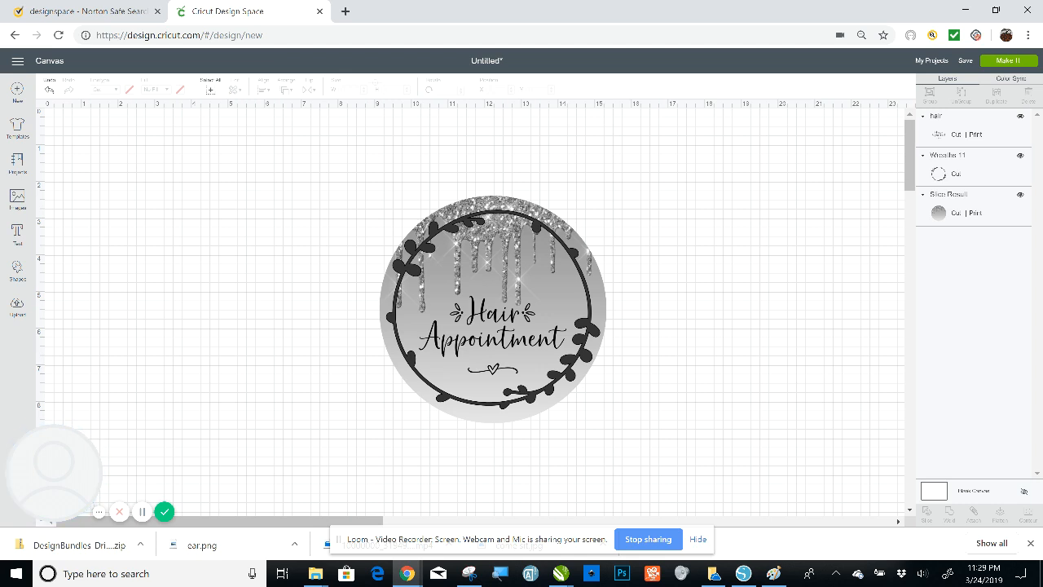
Set the Hair Appointment text to No Fill and colour it black
click(492, 330)
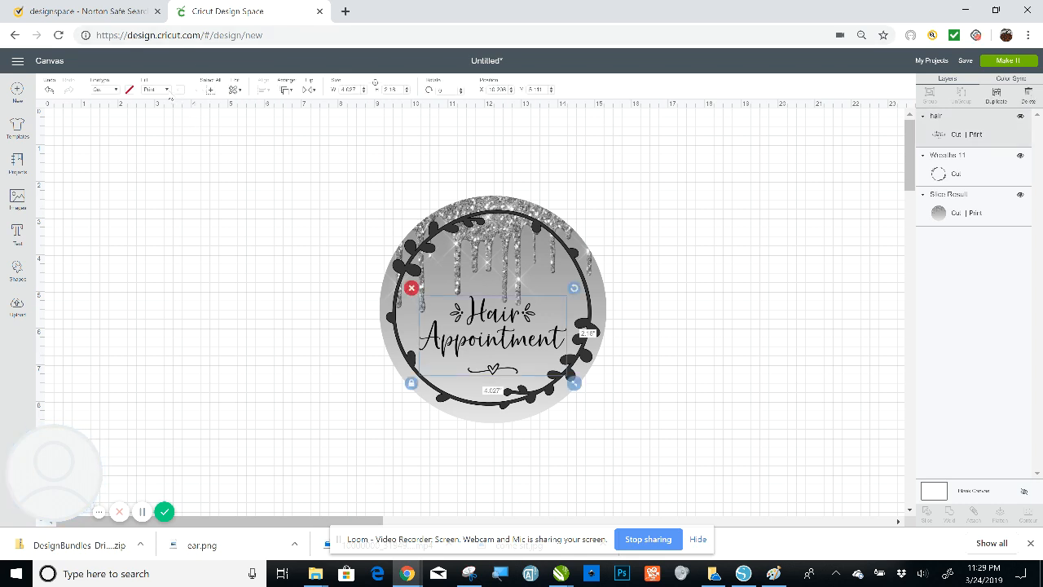
click(160, 88)
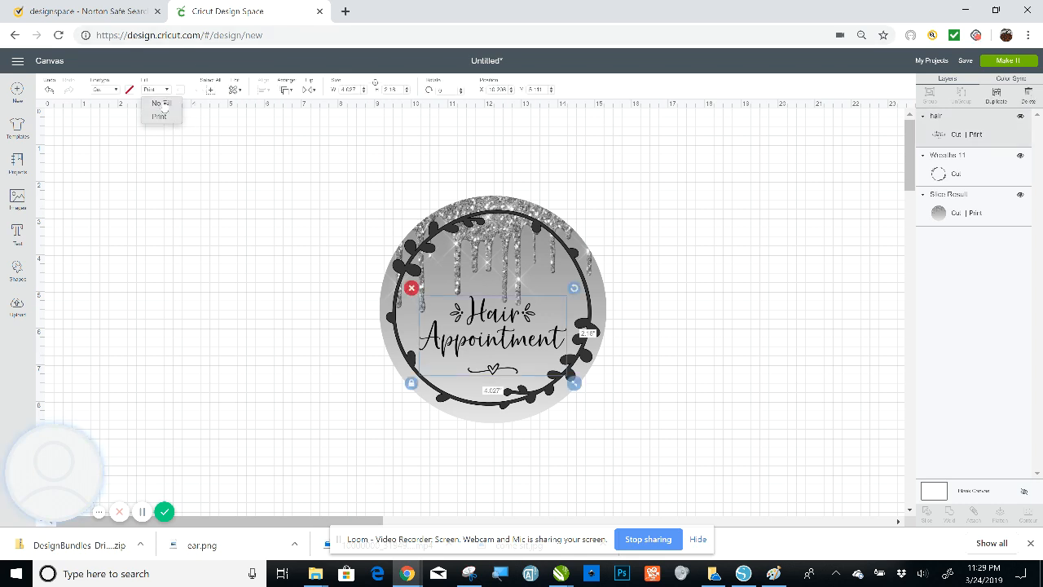
click(159, 105)
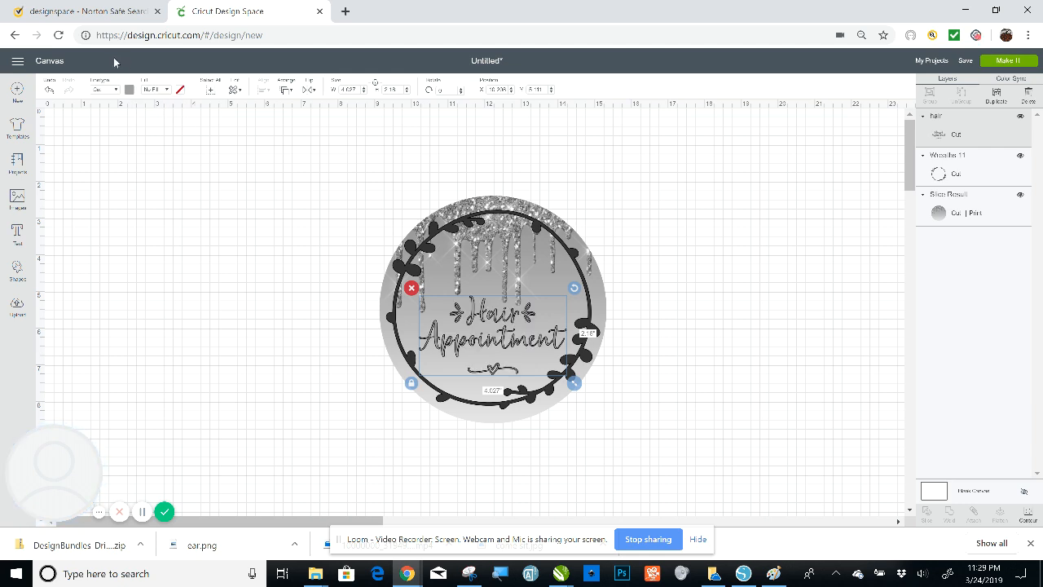
click(127, 88)
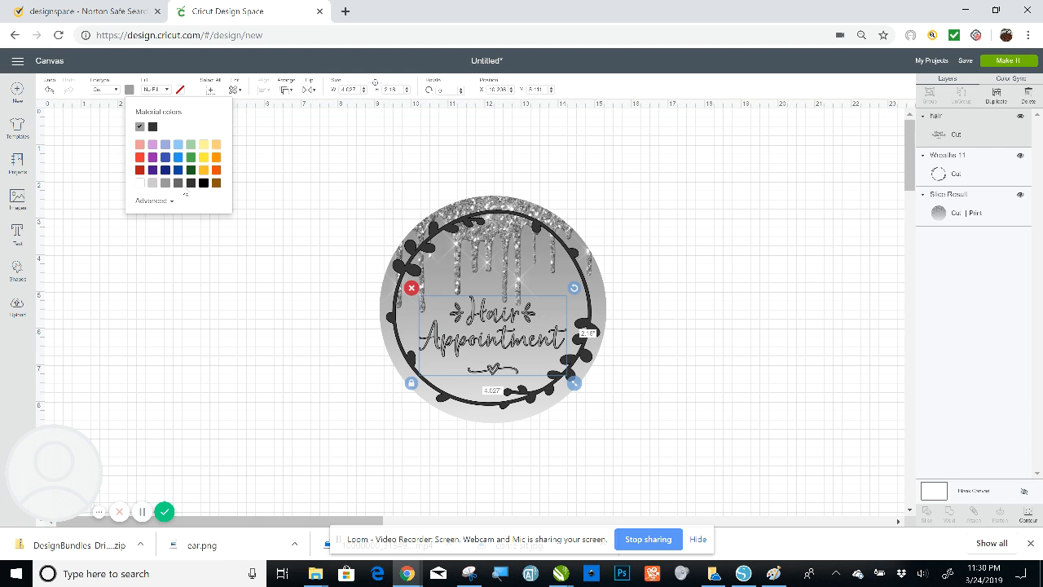
mouse_move(189, 191)
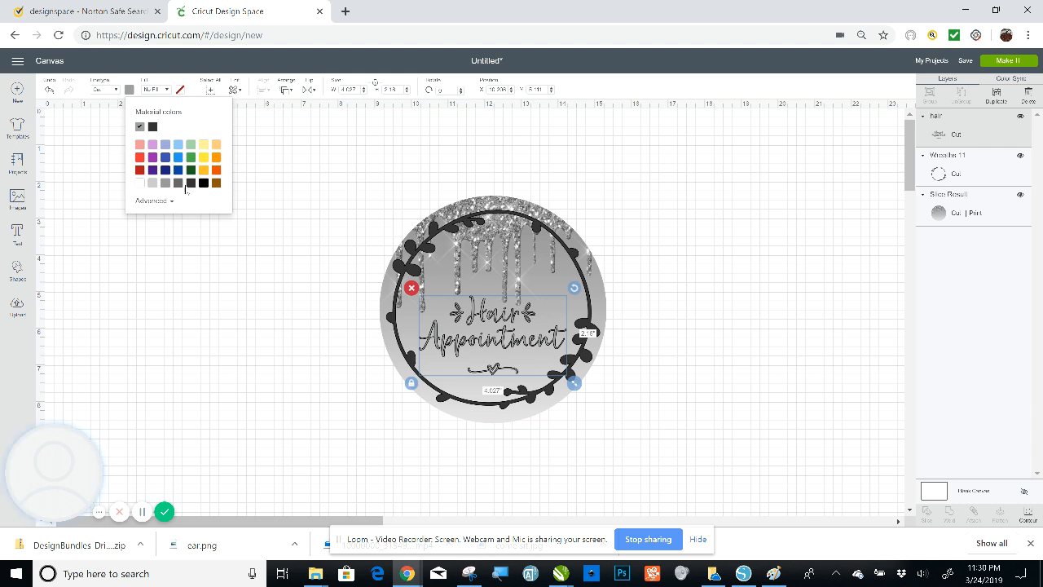
mouse_move(189, 186)
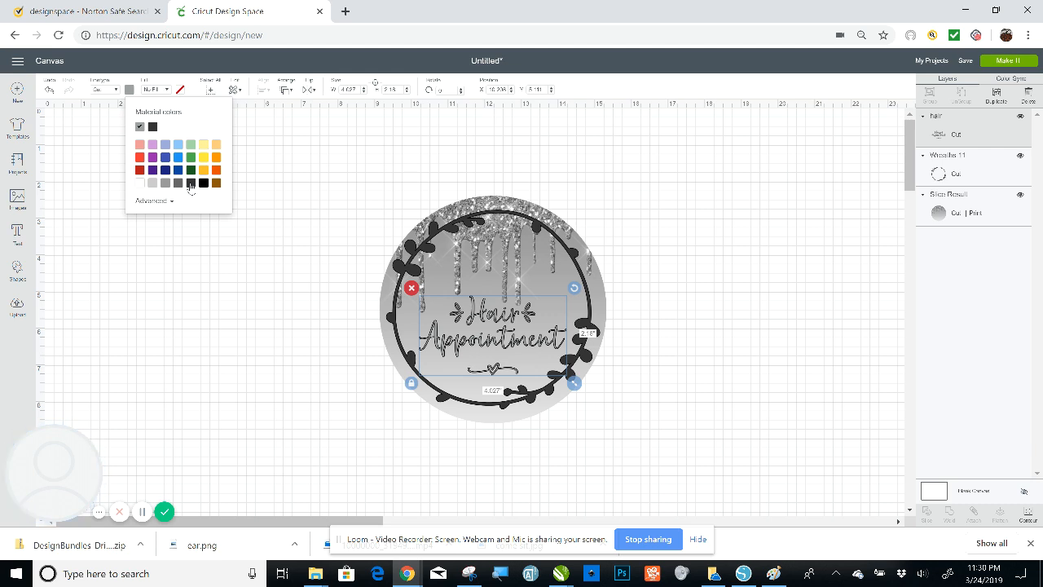
click(140, 127)
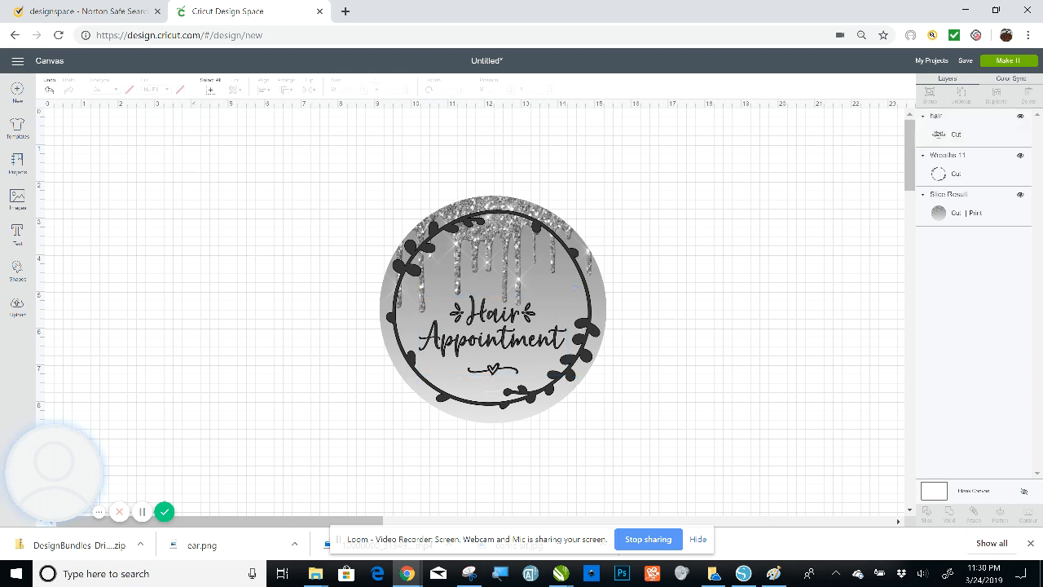
Add a basic circle shape and set it aside in the upper left of the canvas
click(17, 274)
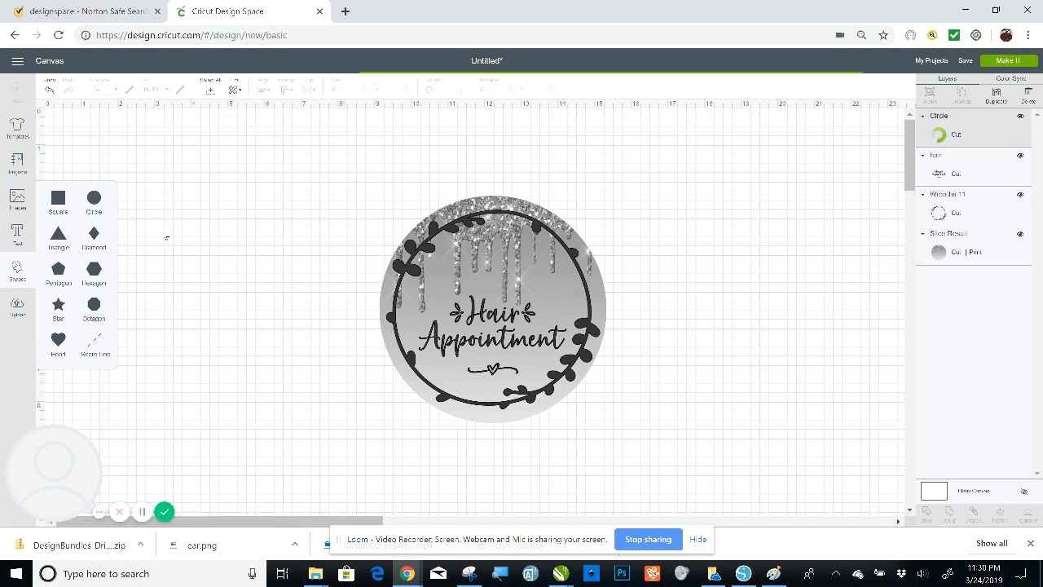
click(95, 199)
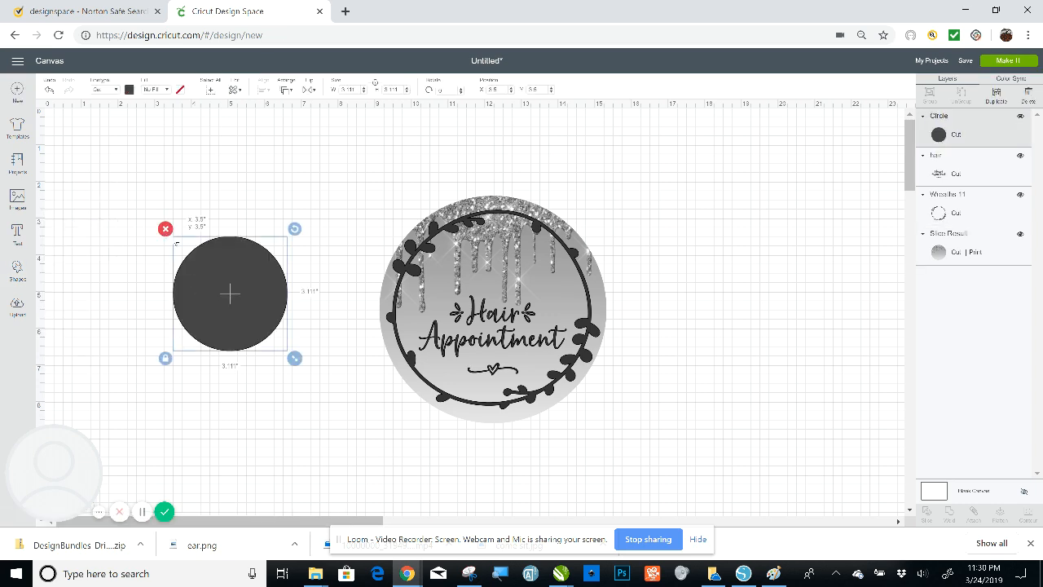
drag(231, 293, 137, 220)
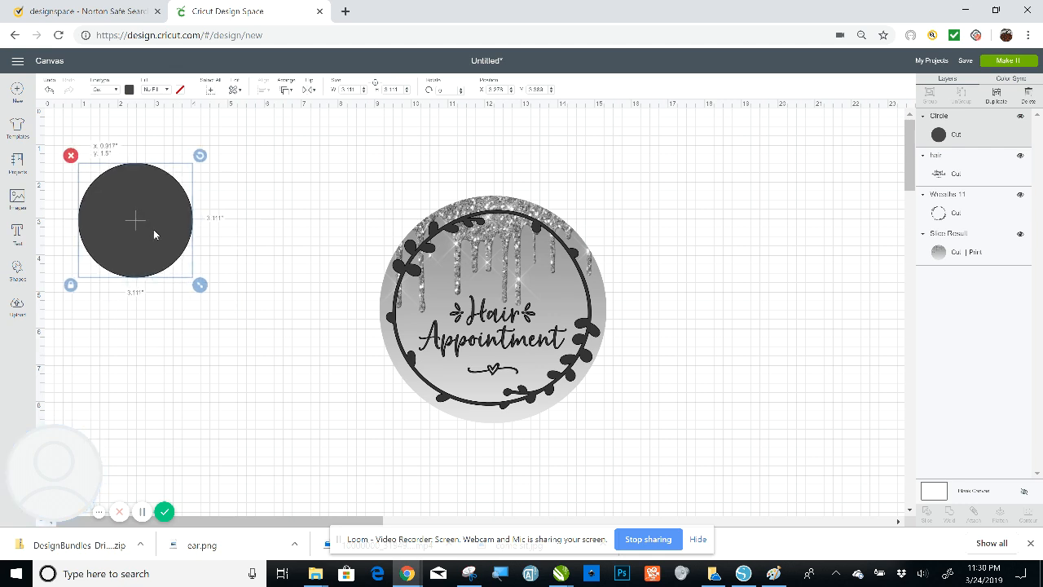
click(493, 317)
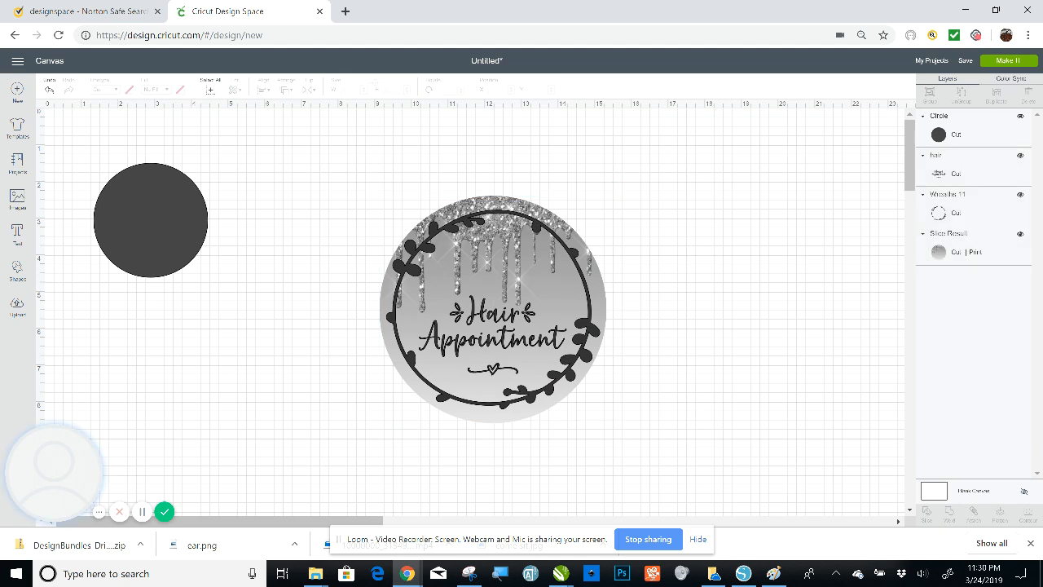
Flatten the glitter drip circle and wreath into one print image, then reselect it with the text
click(492, 318)
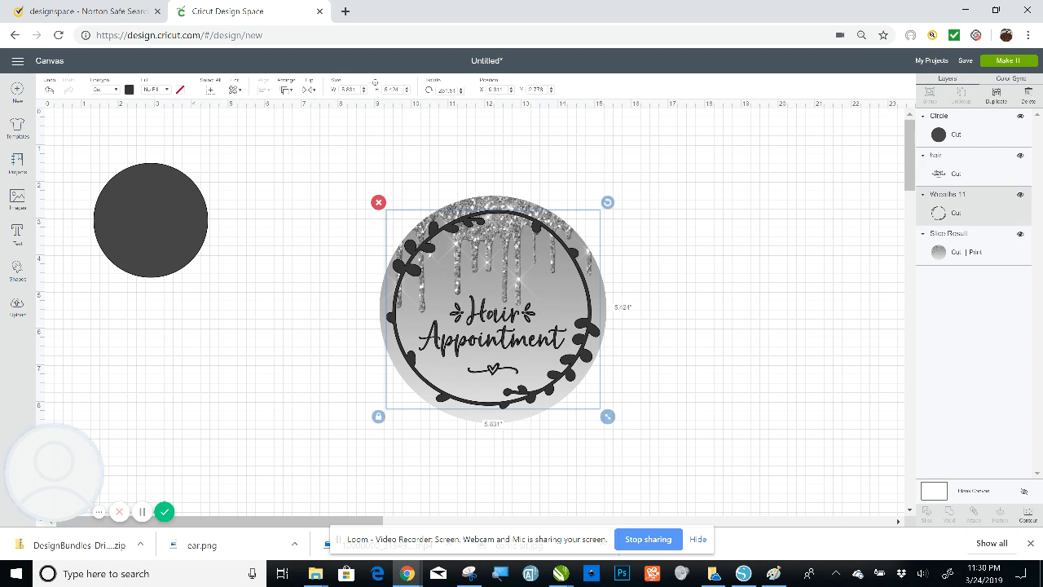
mouse_move(489, 202)
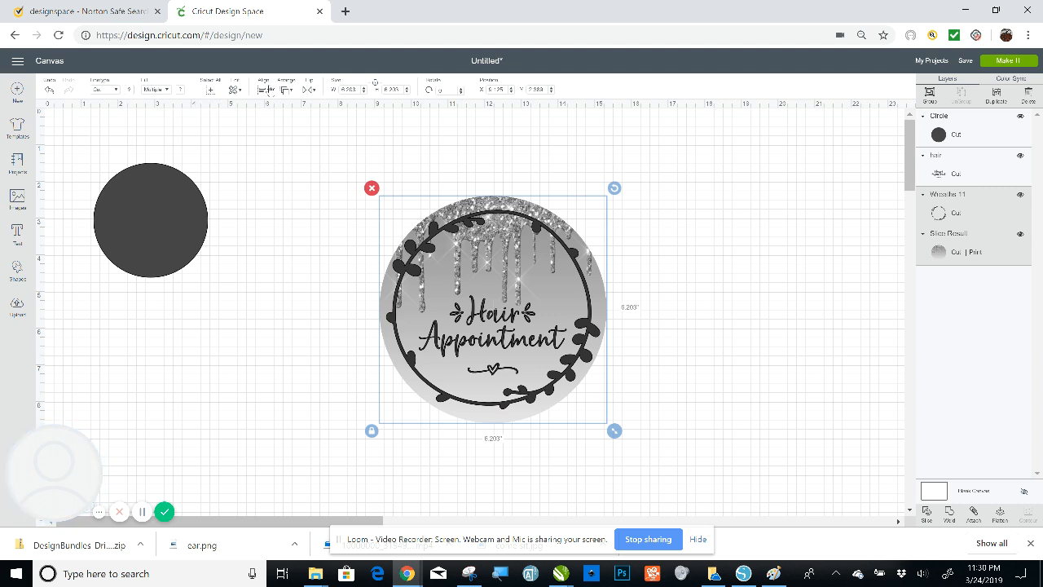
click(261, 90)
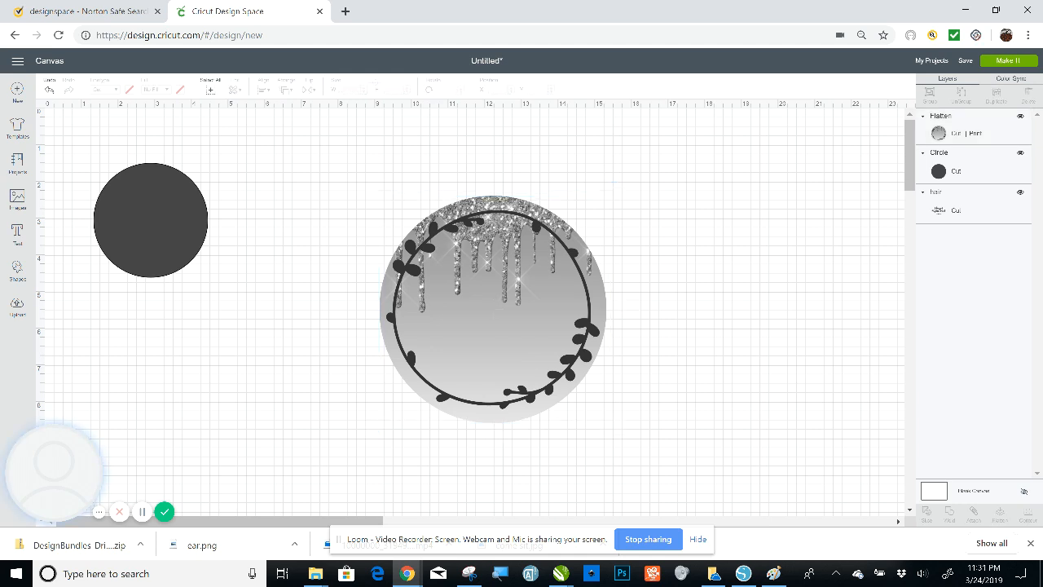
click(492, 310)
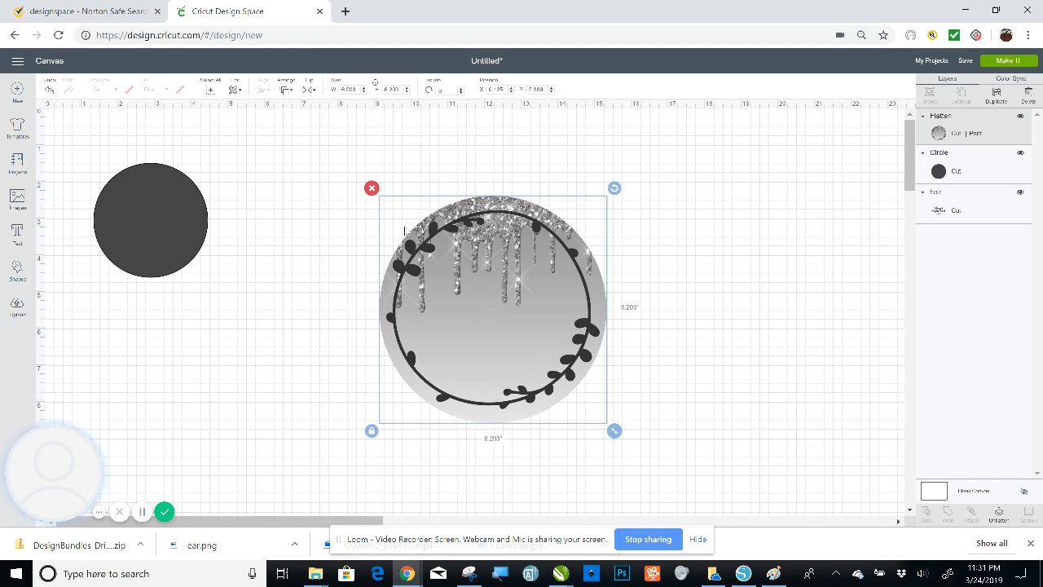
click(284, 89)
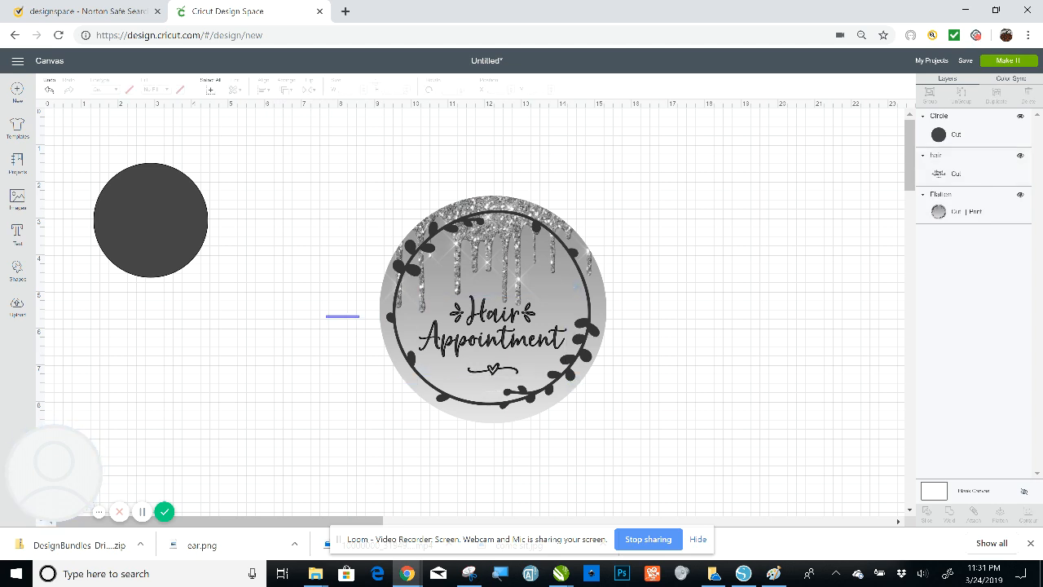
click(493, 308)
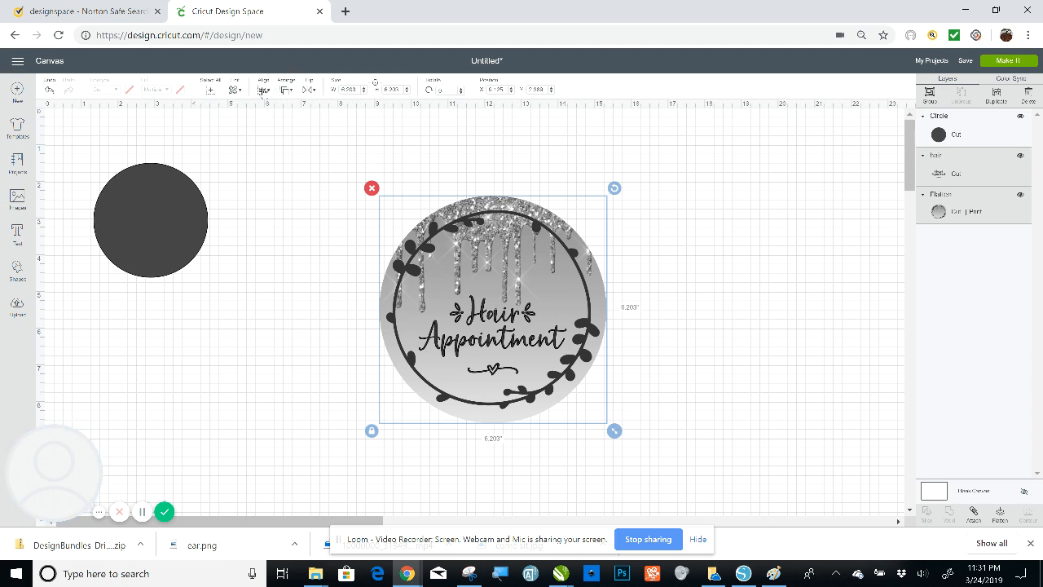
Center the Hair Appointment text horizontally across the wreath circle
click(261, 89)
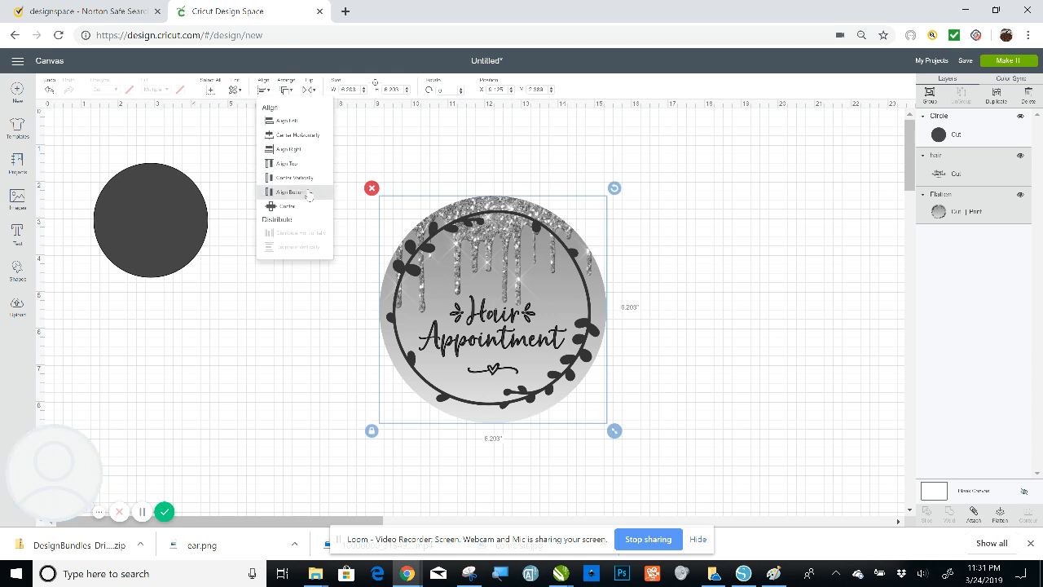
mouse_move(297, 134)
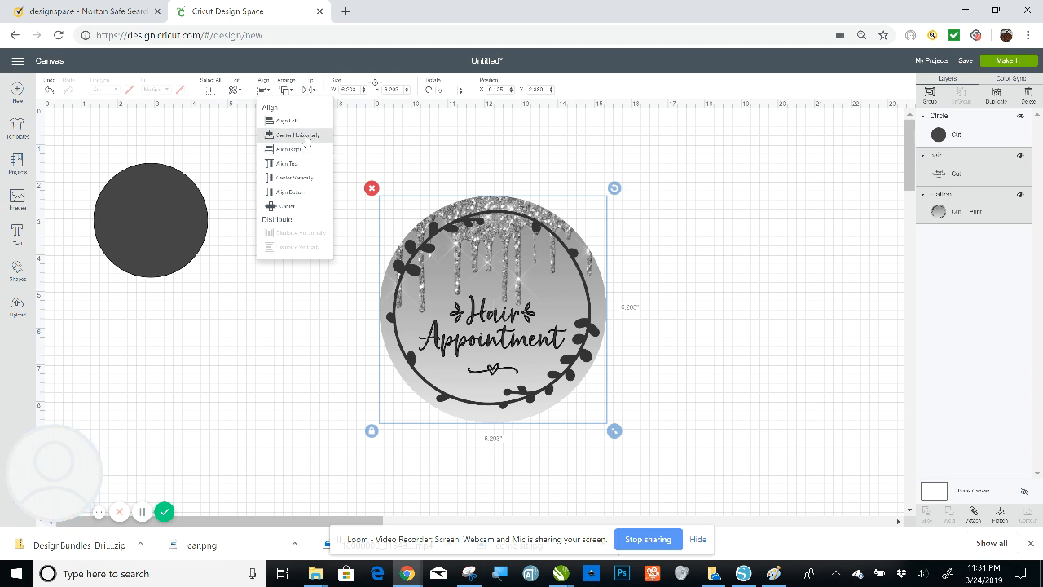
mouse_move(296, 134)
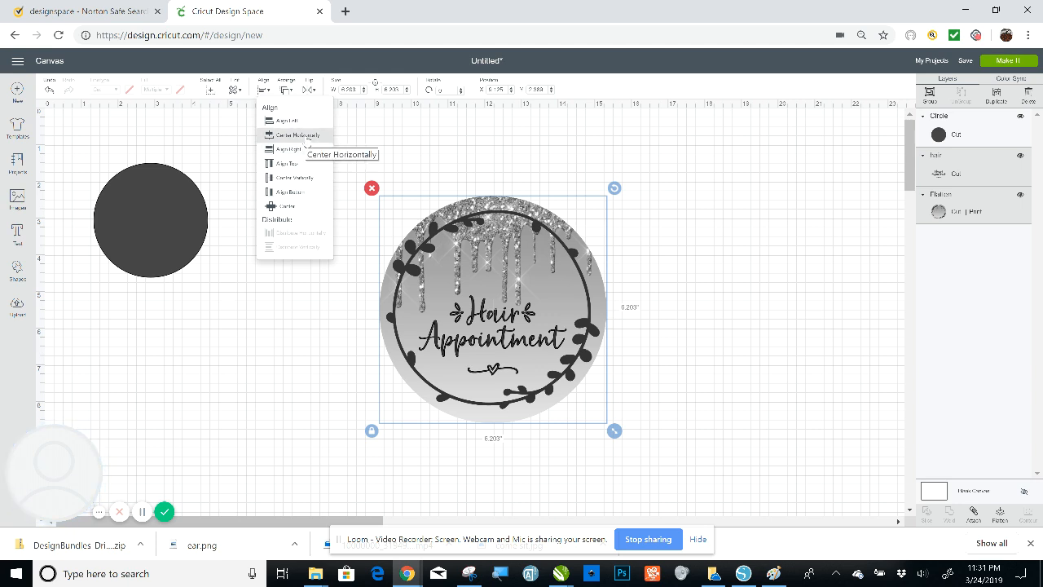
click(295, 134)
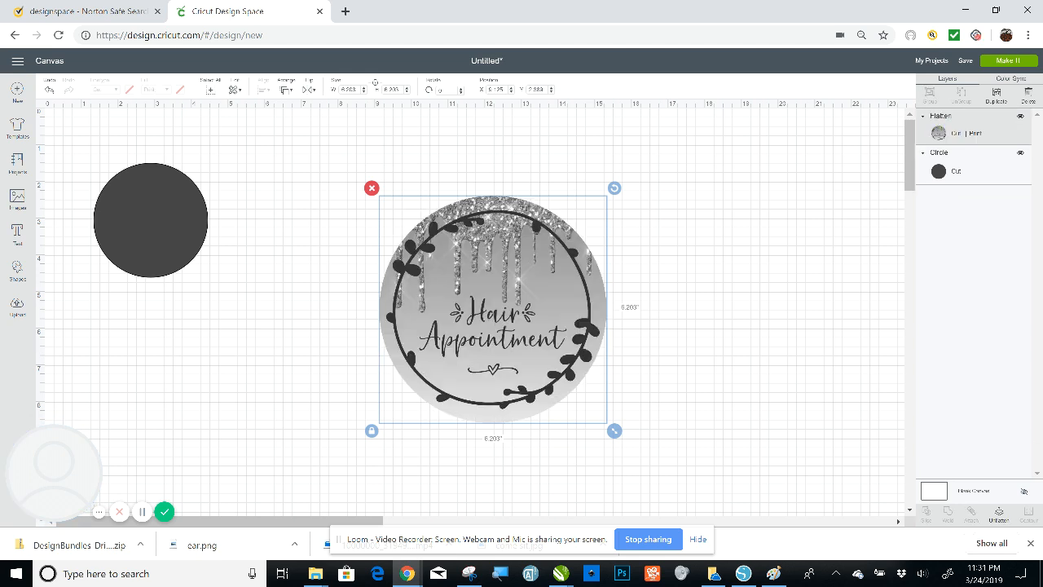
Move the sticker right and slide the dark gray circle underneath it as a border
drag(492, 310, 696, 242)
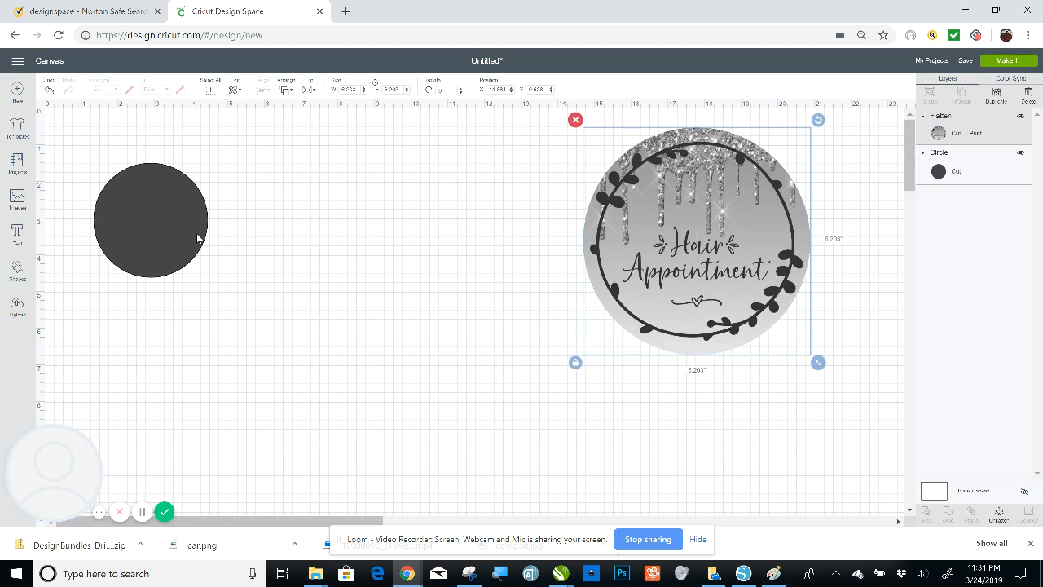
drag(150, 220, 473, 318)
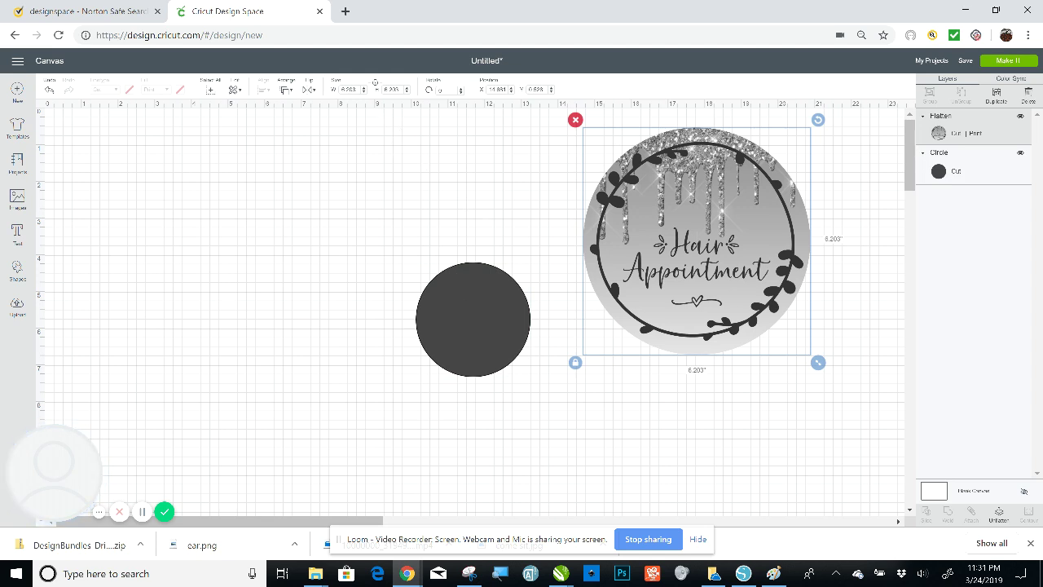
click(473, 318)
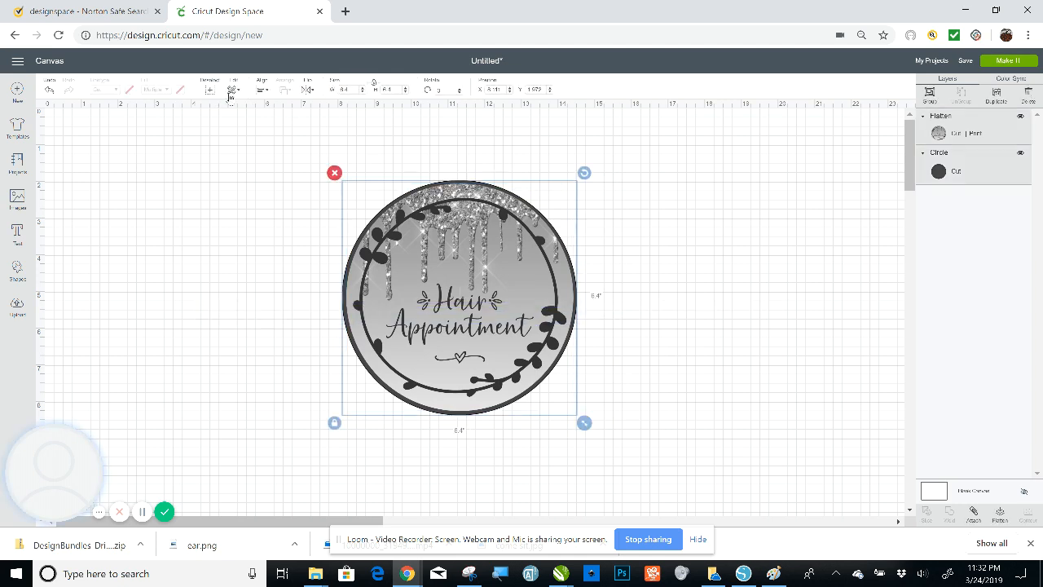
Center the sticker on the dark gray circle, flatten them, and move the result to mid-canvas
click(261, 89)
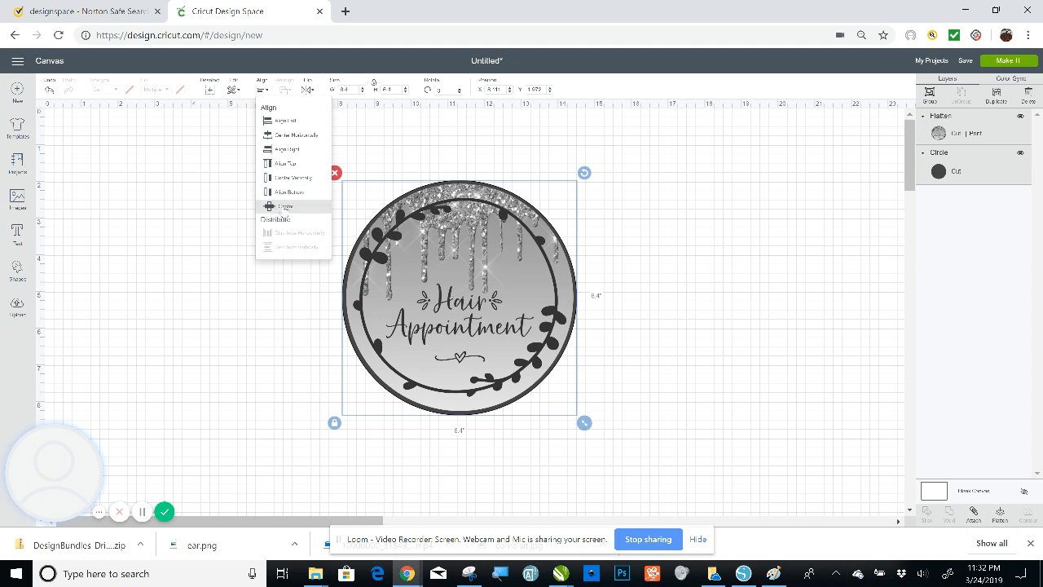
click(284, 206)
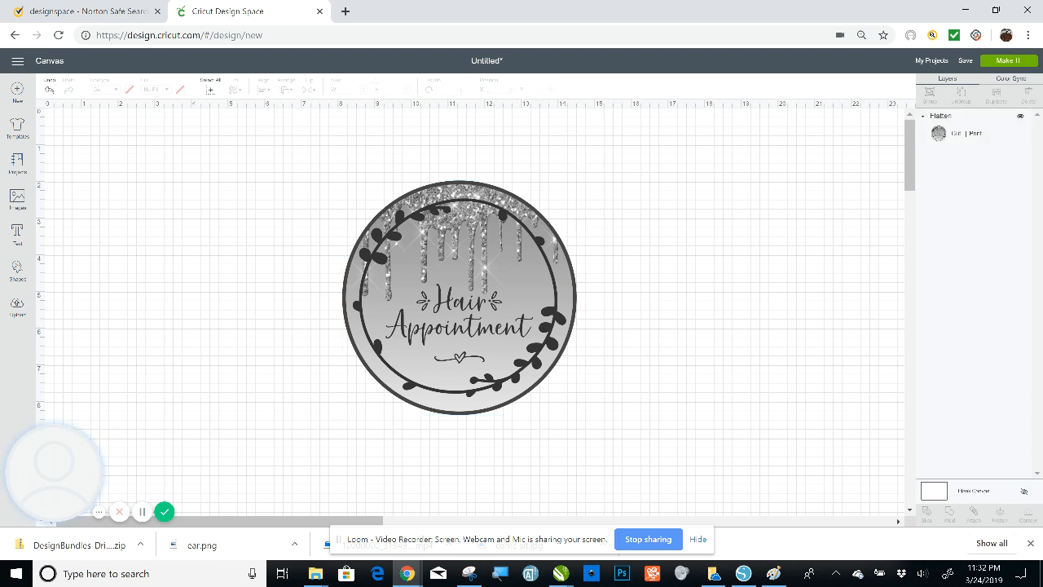
click(460, 297)
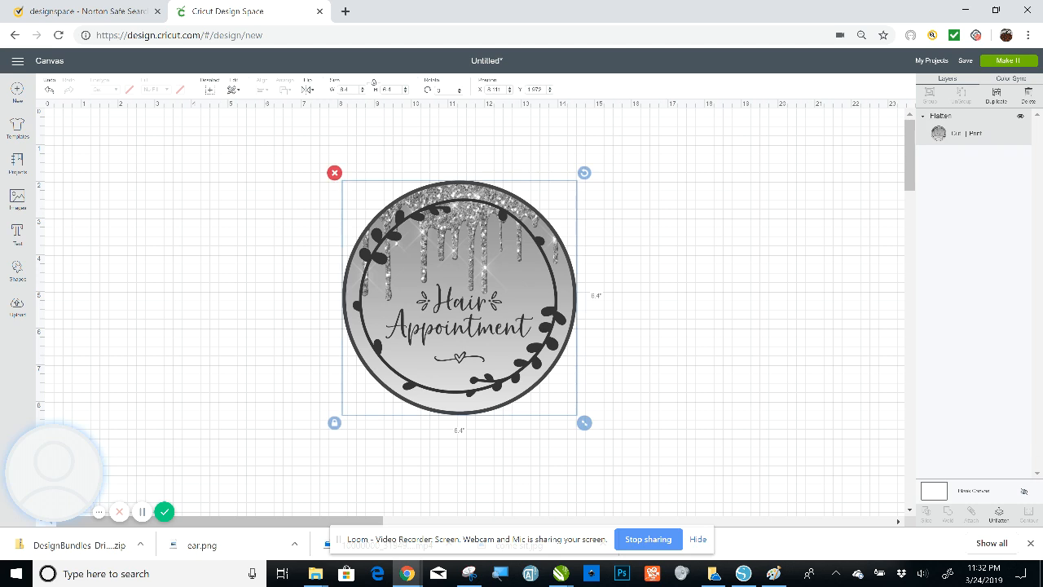
drag(459, 297, 472, 323)
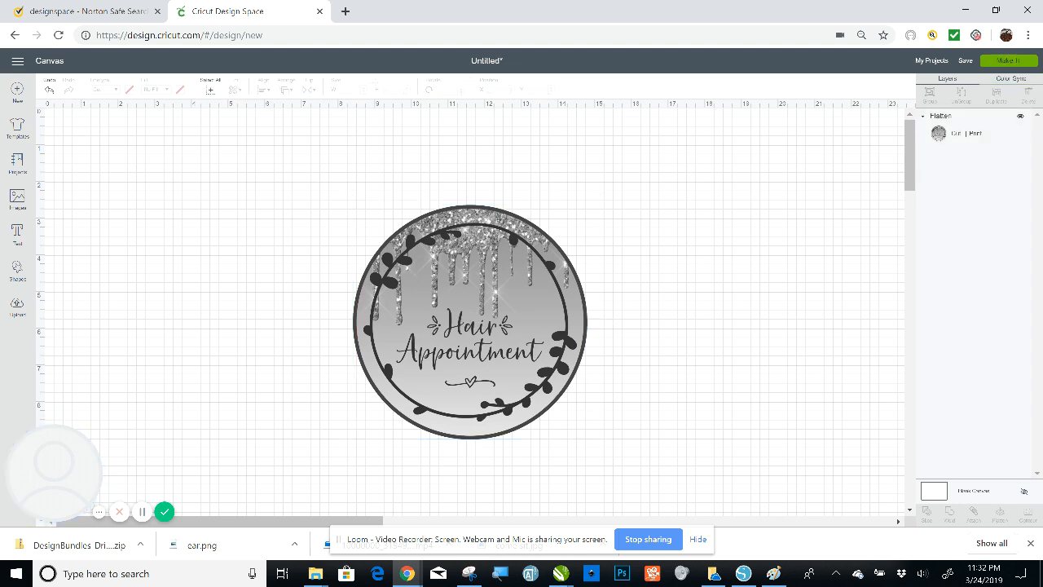
Send the flattened sticker to the Make It mat preparation screen
click(1014, 60)
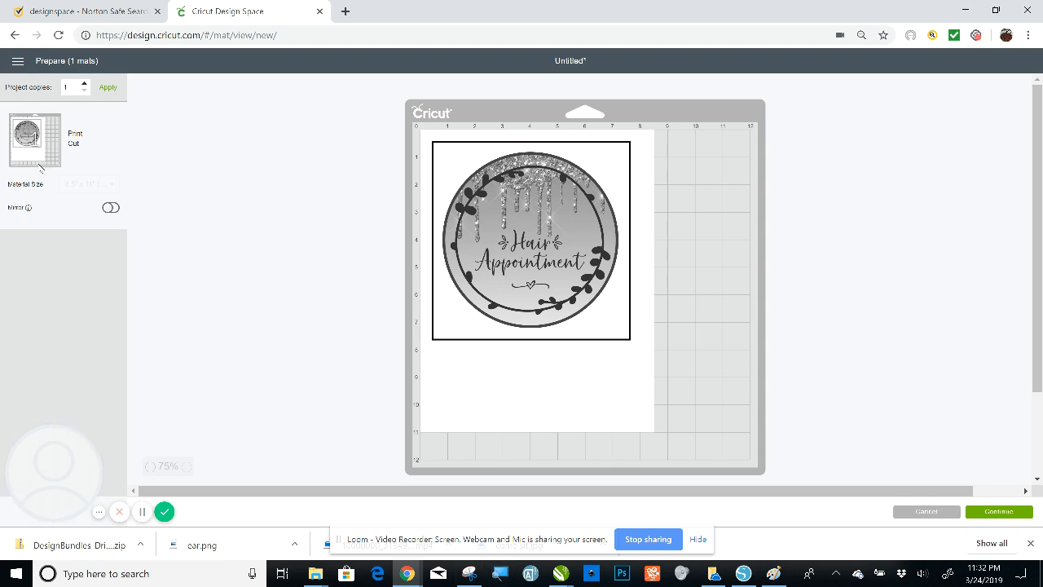
mouse_move(225, 62)
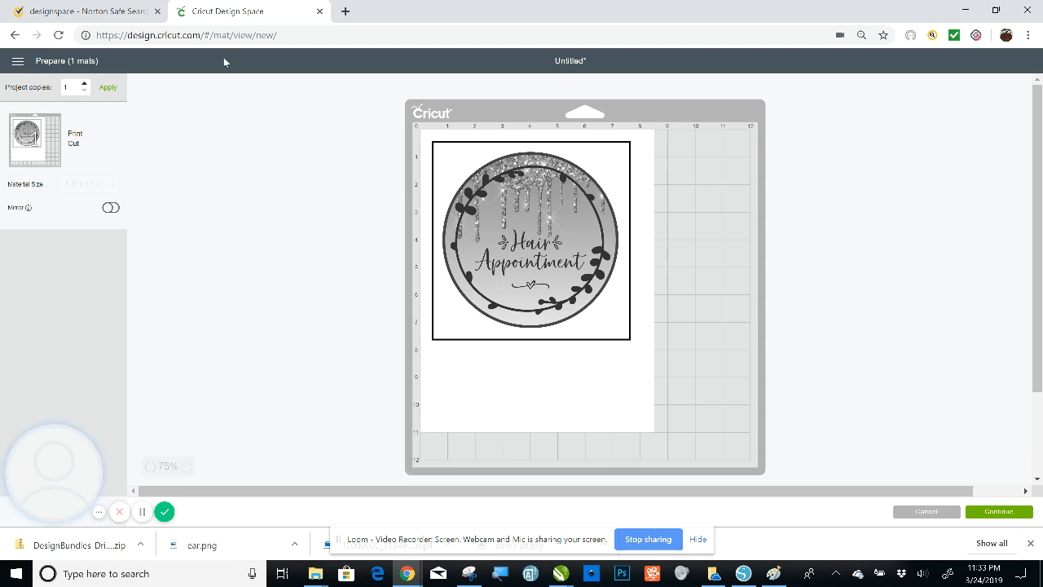
mouse_move(478, 138)
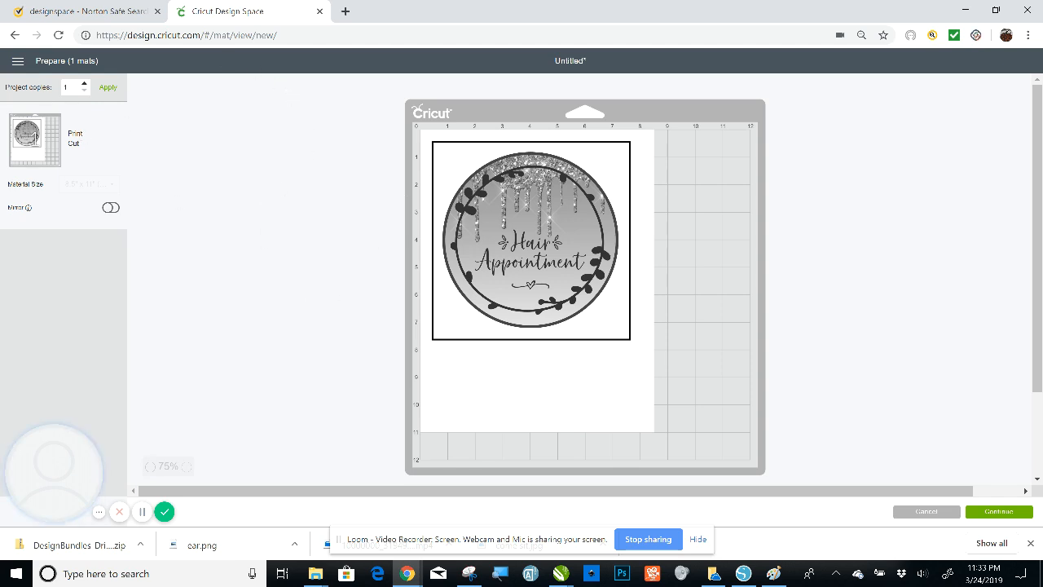
mouse_move(189, 158)
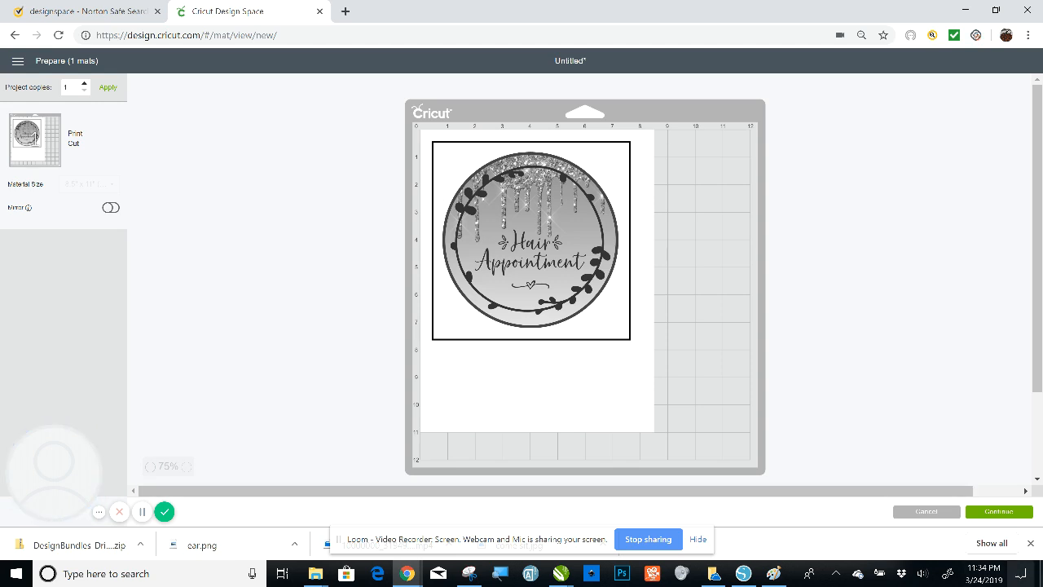
Continue to the making steps, choose the Cricut machine, and go to Send to Printer
click(999, 512)
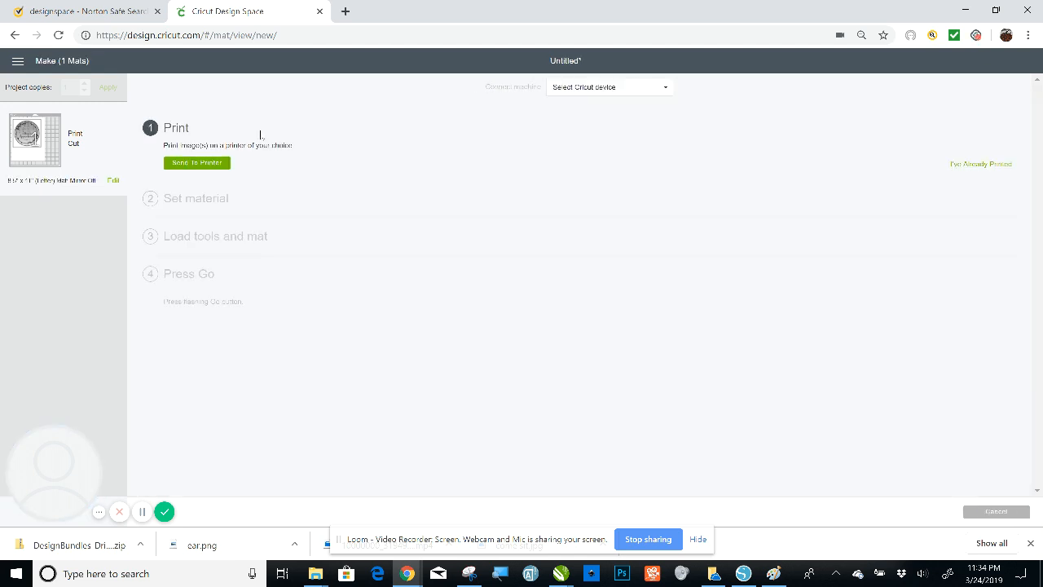
click(610, 86)
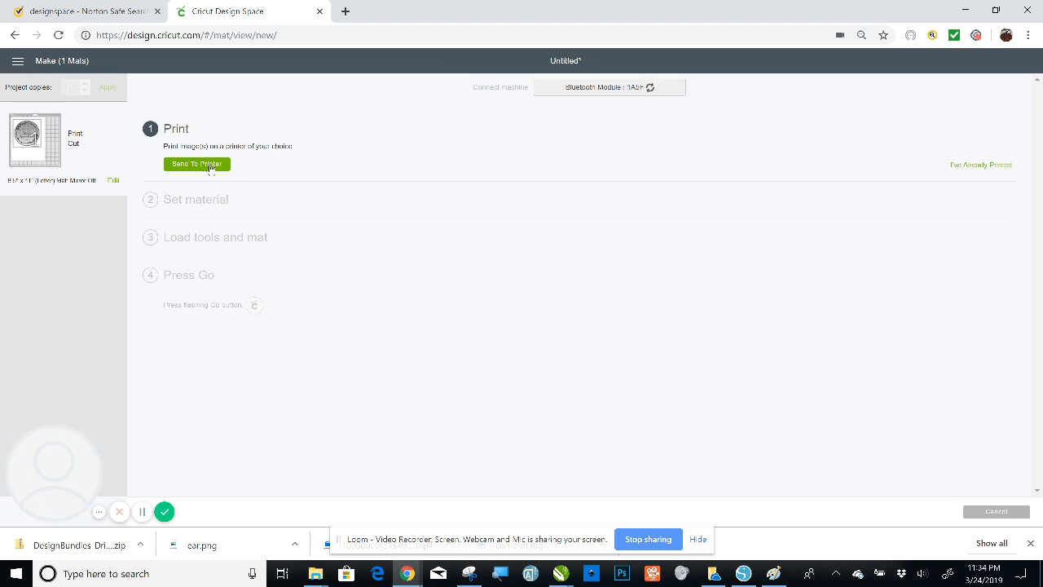
click(195, 163)
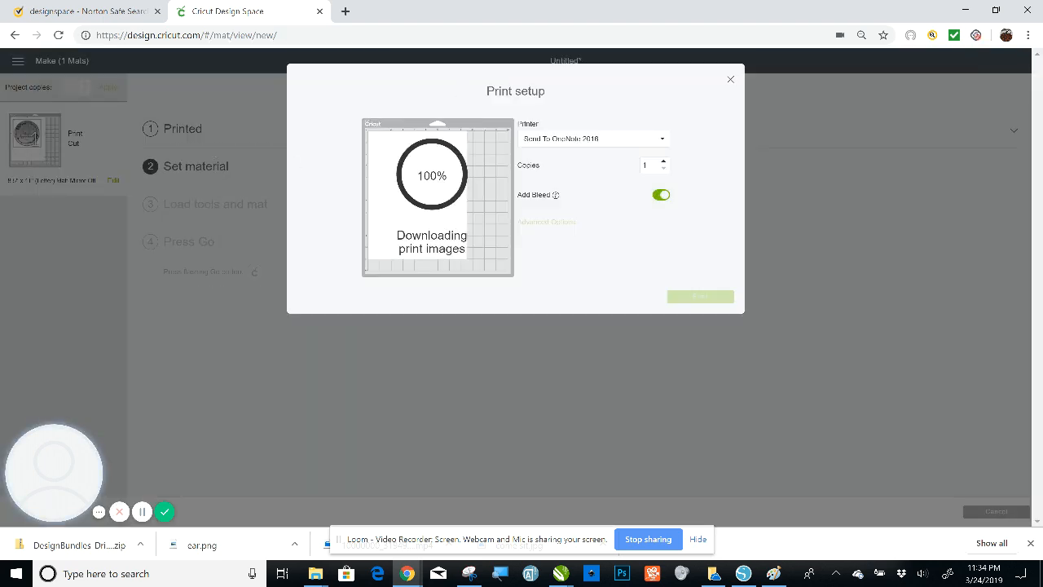
Choose the HP color laser printer from the Printer dropdown
click(593, 139)
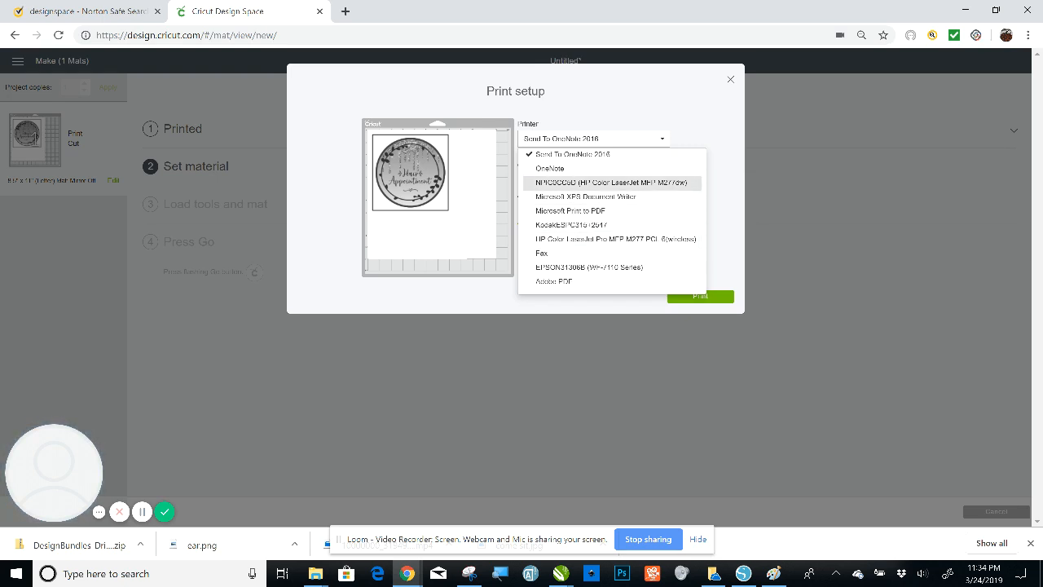
click(610, 183)
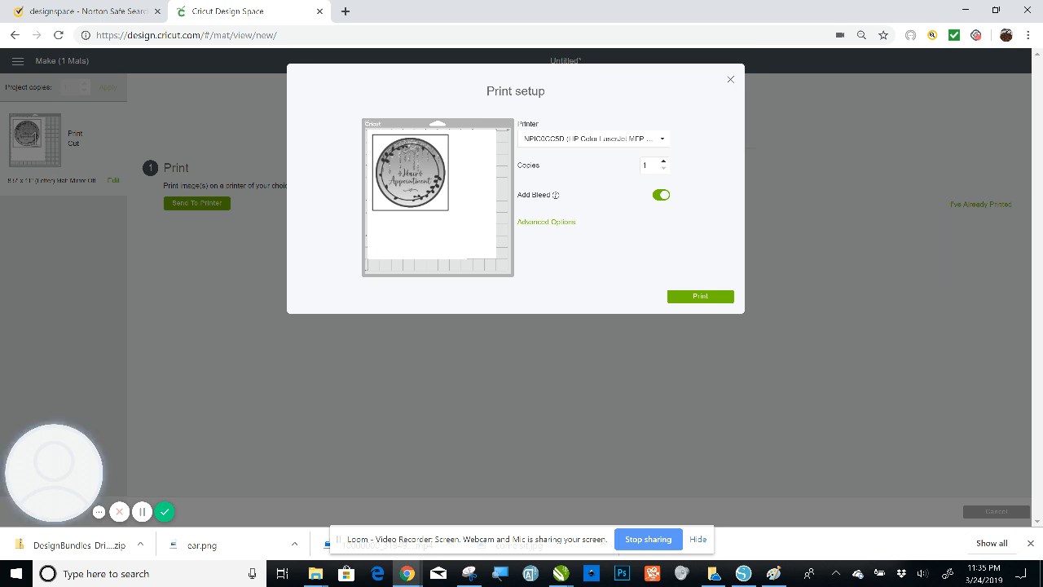
Toggle Add Bleed off and back on, then print the sticker with bleed enabled
click(662, 196)
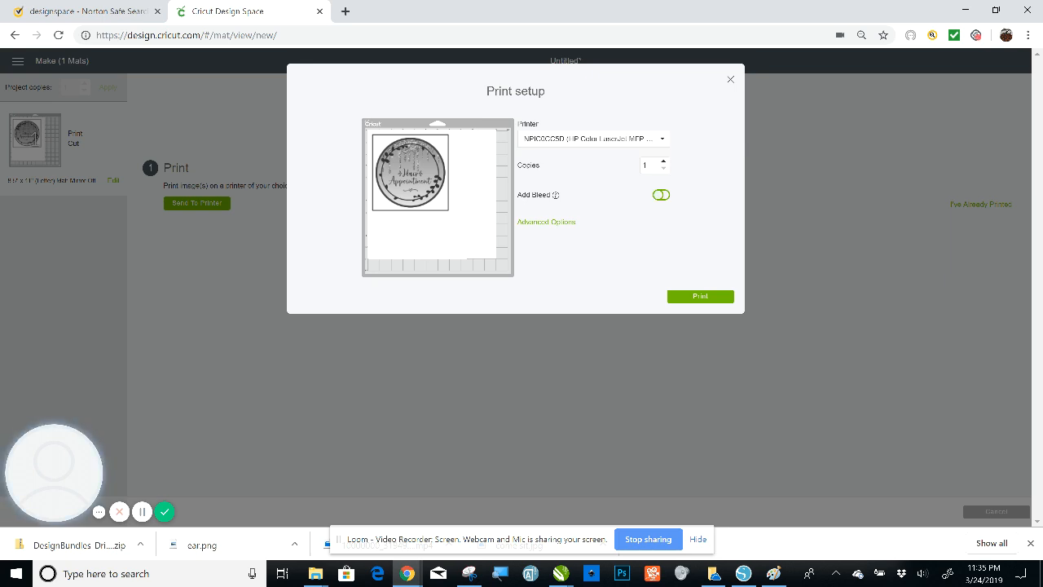
click(662, 196)
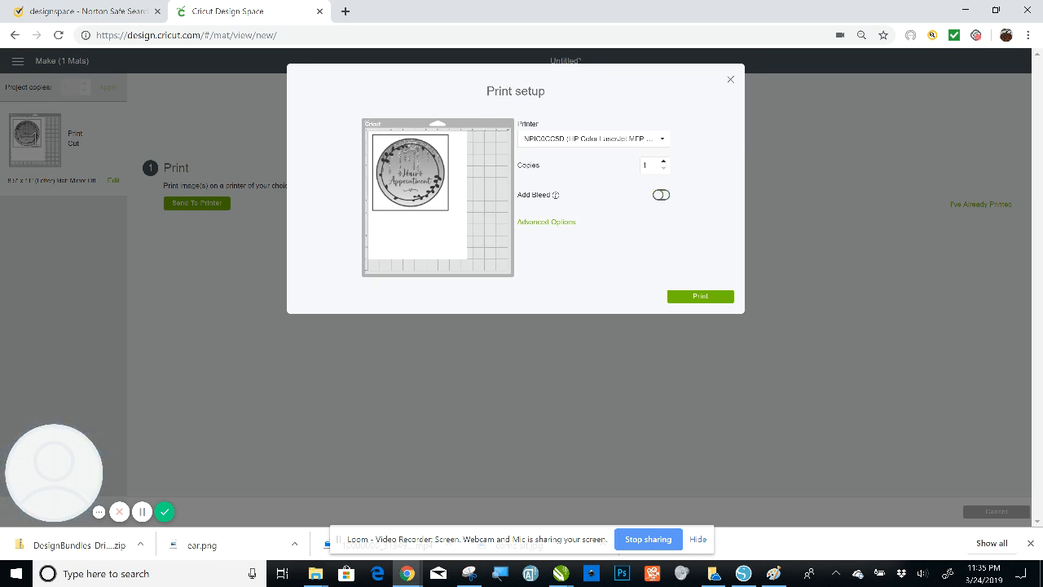
click(662, 194)
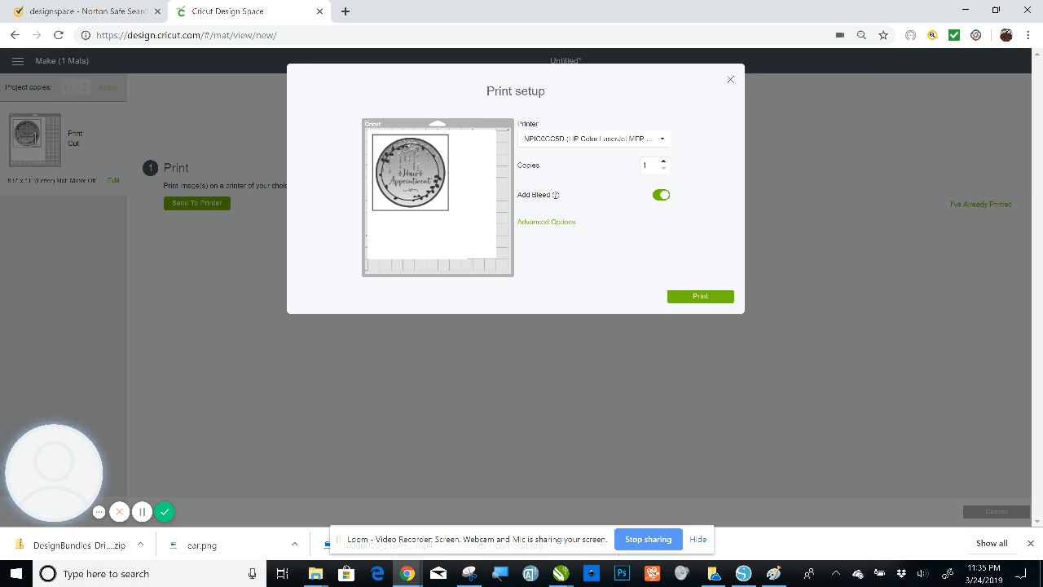
click(662, 194)
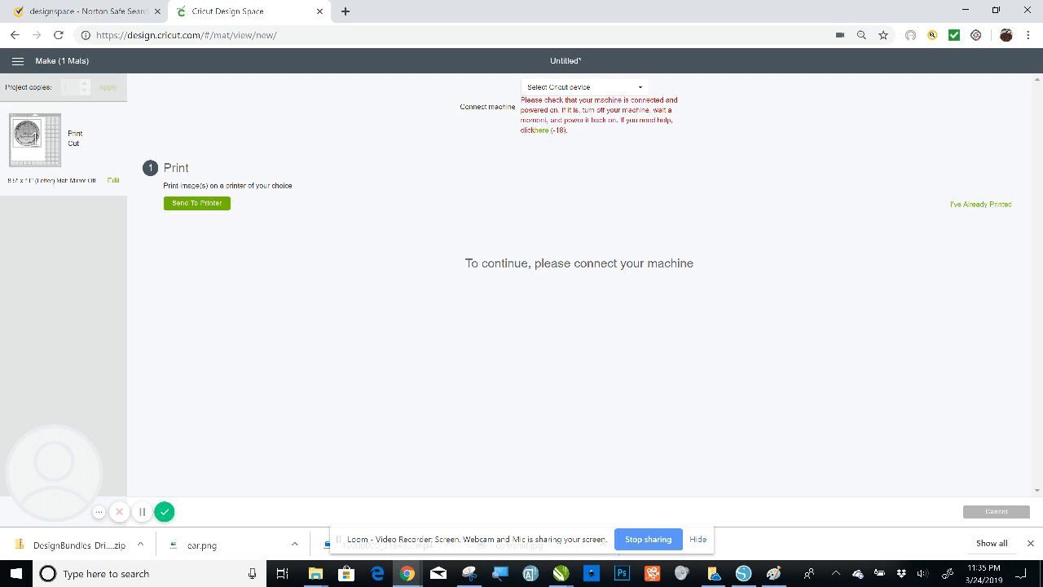
Mark the sticker as already printed so the project waits for the cutting machine
click(978, 205)
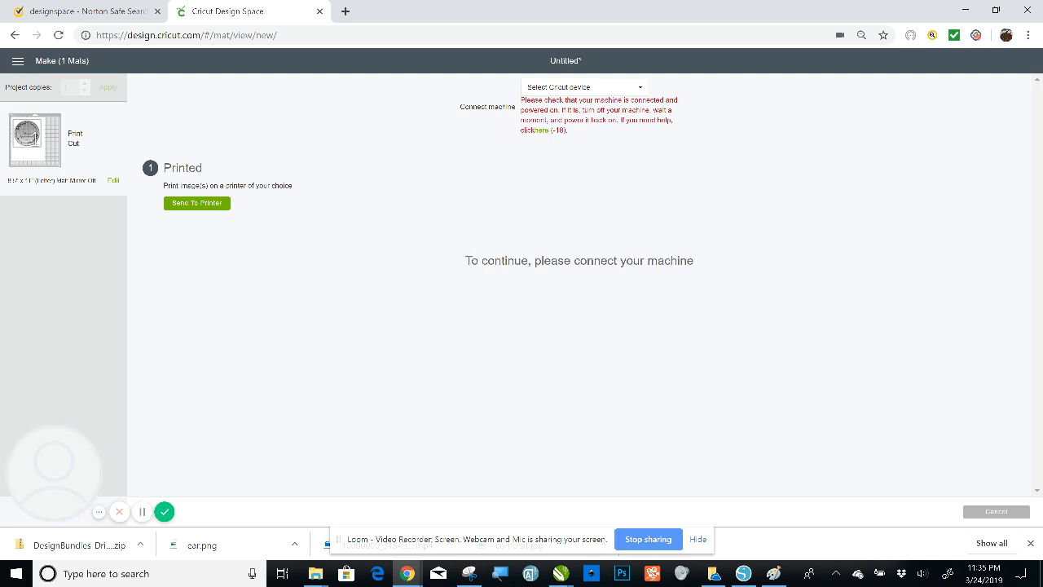